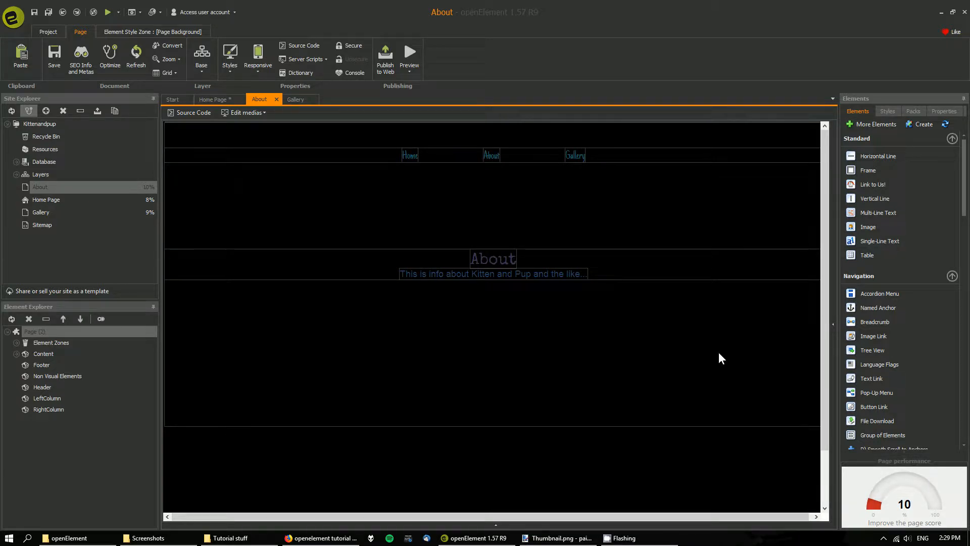
pyautogui.moveTo(211, 234)
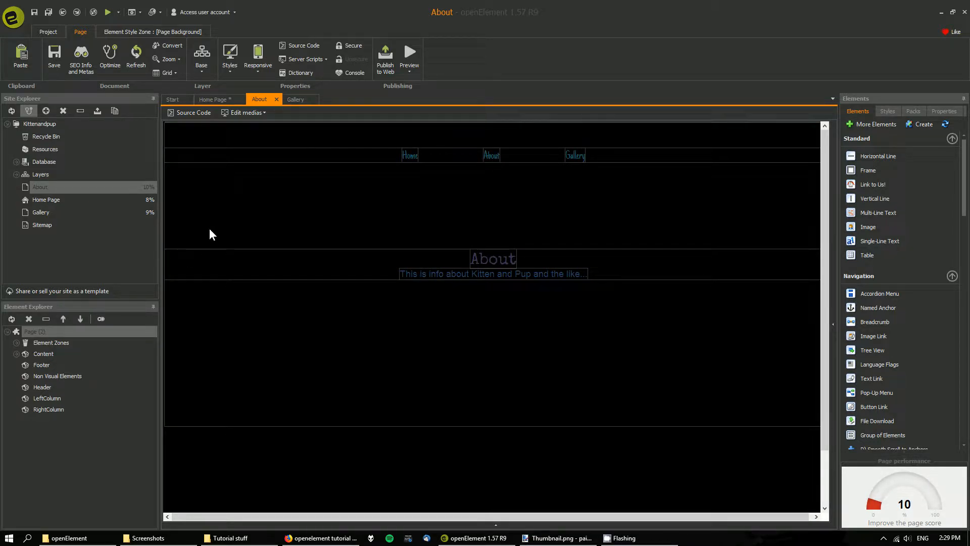
pyautogui.moveTo(217, 229)
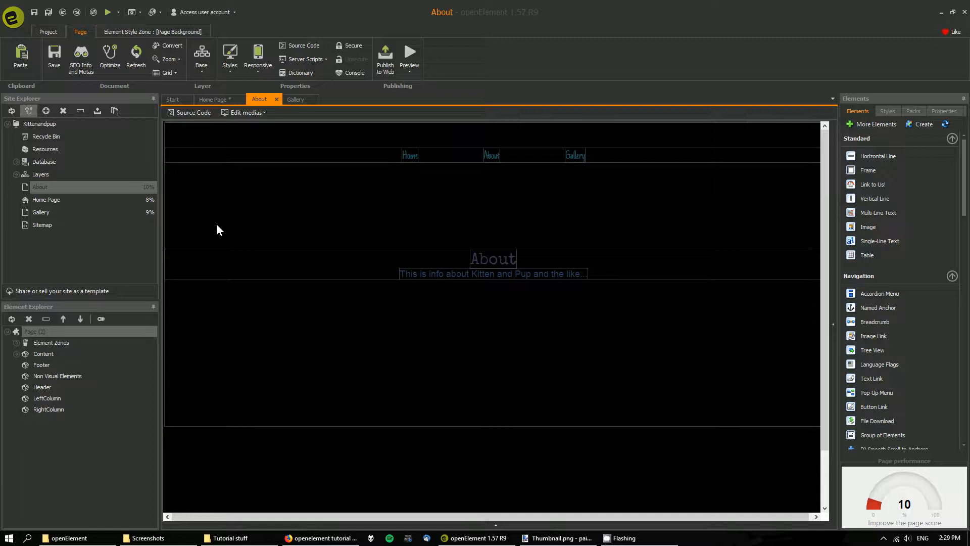
pyautogui.moveTo(225, 130)
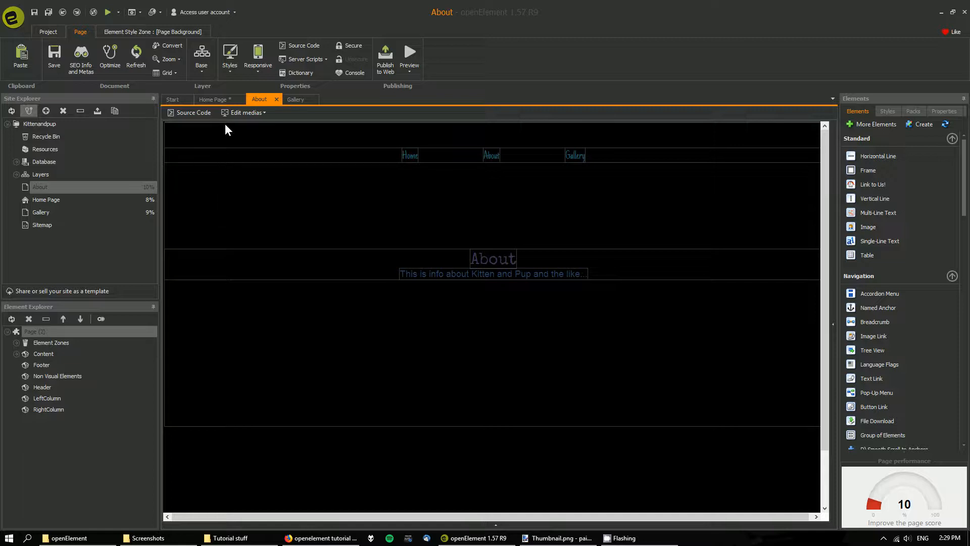
# - Switch among the Home, About and Gallery pages, ending on Gallery for preview
pyautogui.click(213, 99)
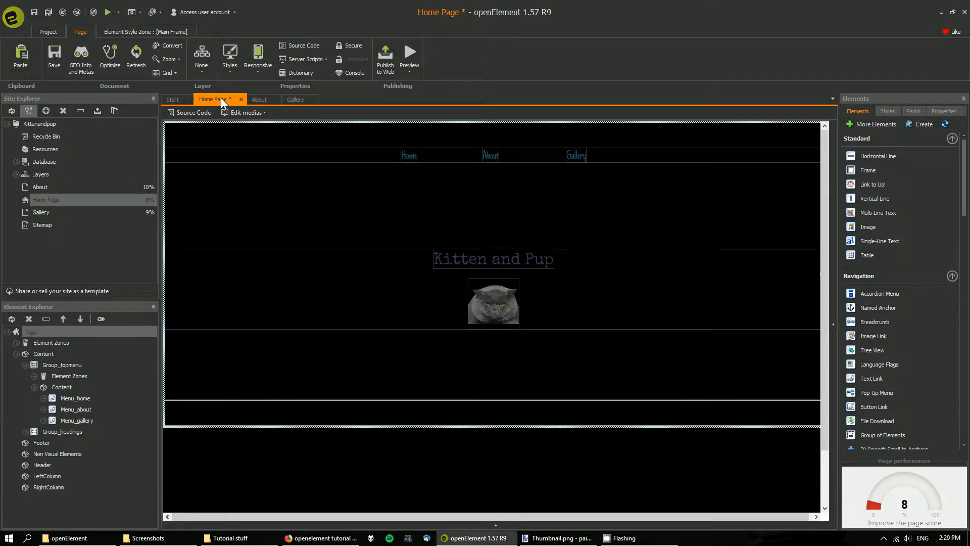
pyautogui.click(244, 112)
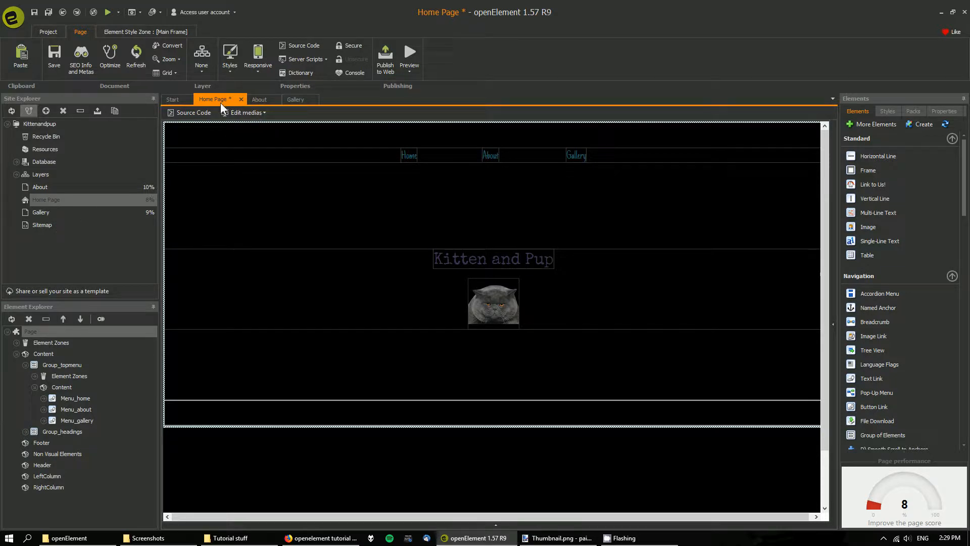
pyautogui.click(260, 100)
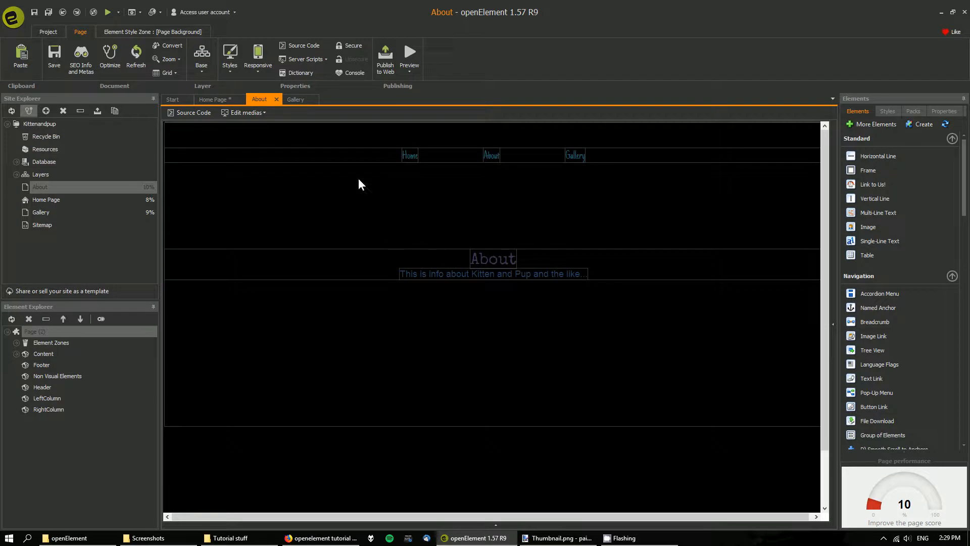
pyautogui.click(295, 99)
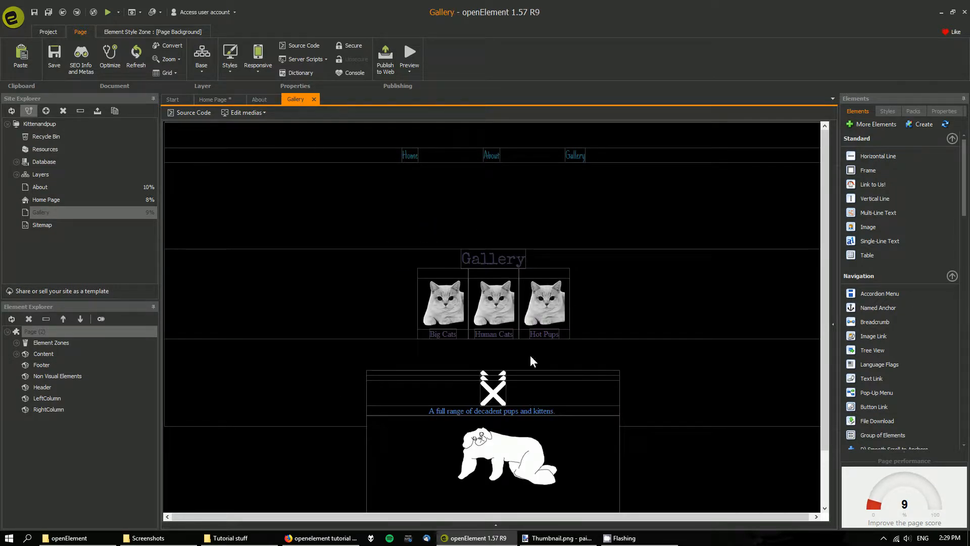
pyautogui.moveTo(574, 340)
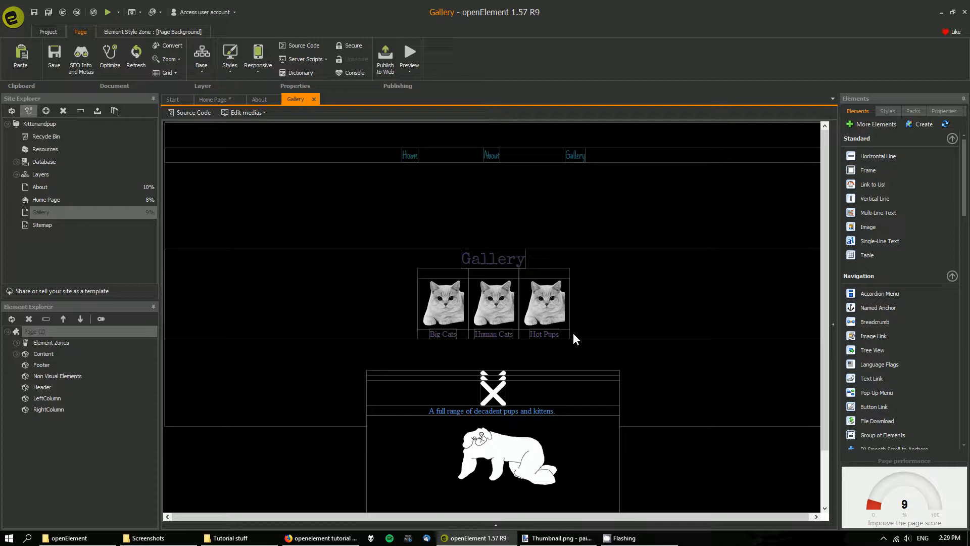
pyautogui.moveTo(408, 155)
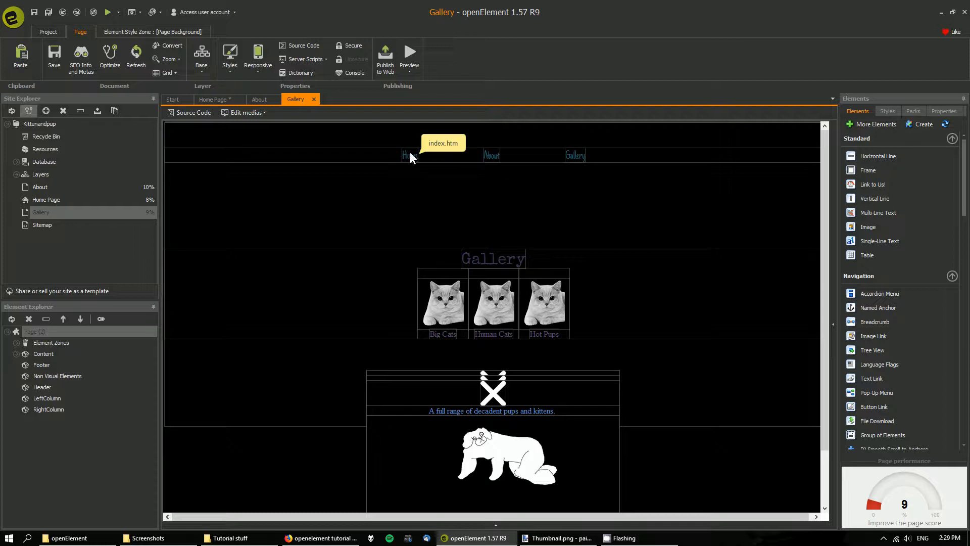
pyautogui.moveTo(292, 157)
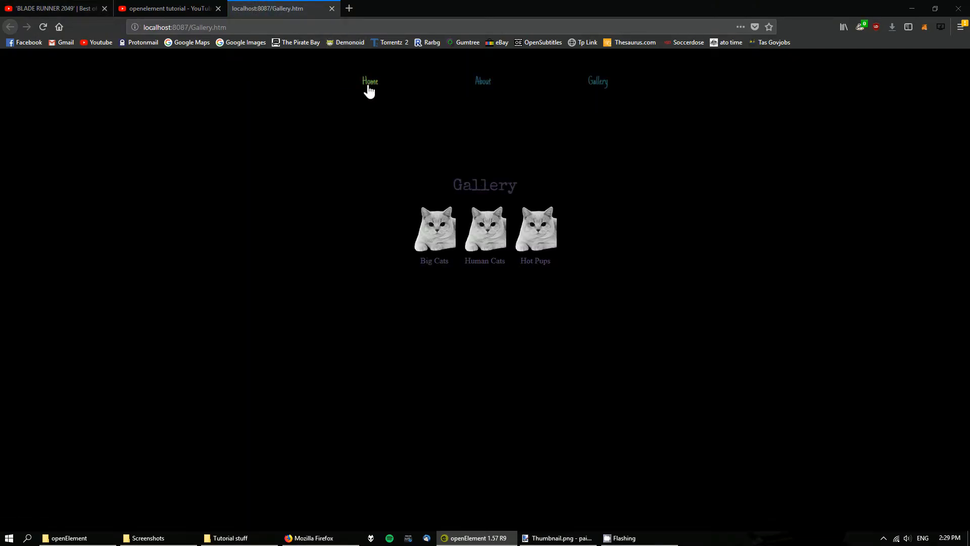
pyautogui.click(370, 81)
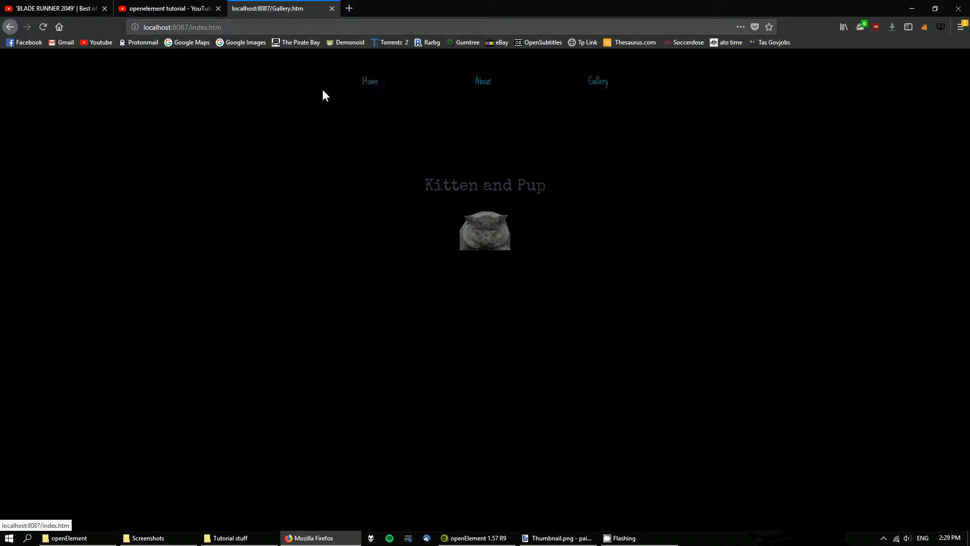
pyautogui.moveTo(483, 80)
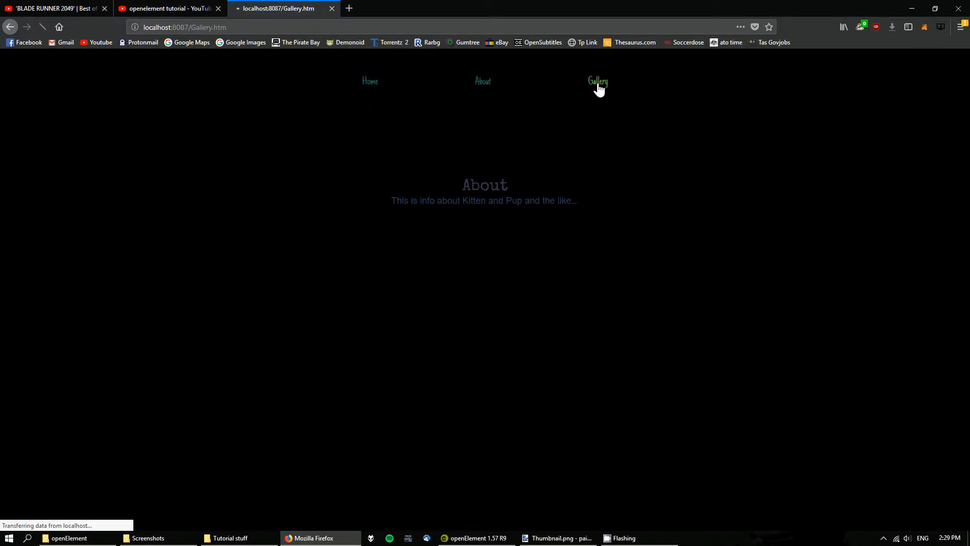
pyautogui.click(598, 81)
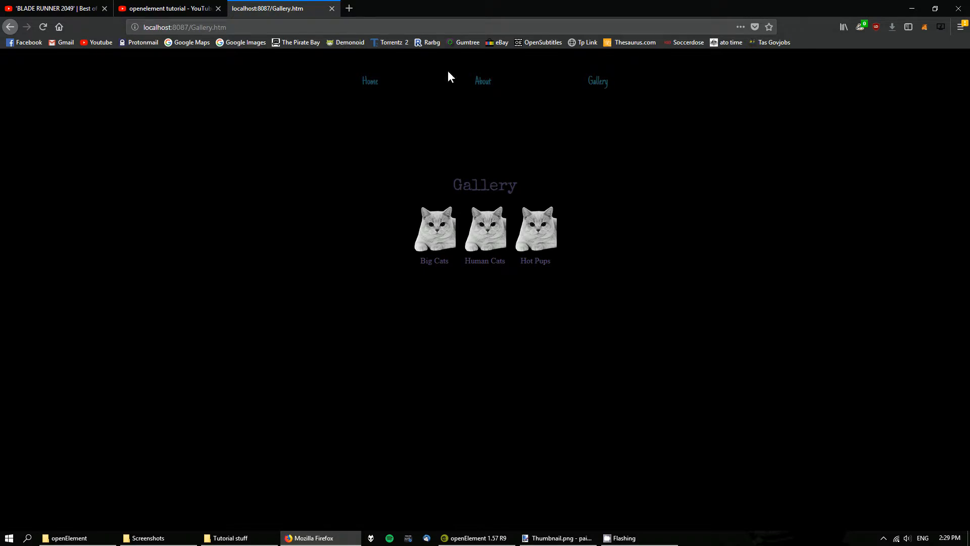
pyautogui.moveTo(437, 58)
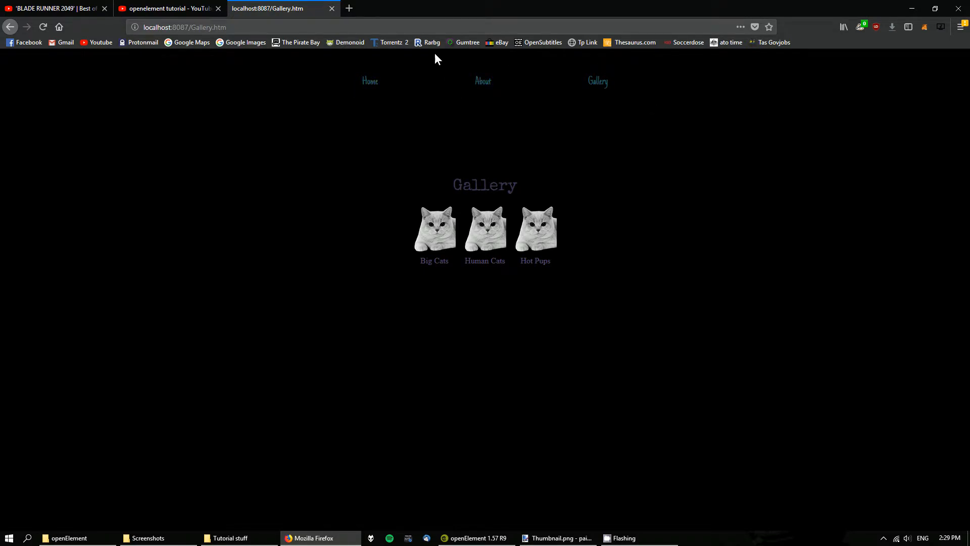
# - Select Gallery's Group_topmenu and compare it against the About and Home Page menus
pyautogui.click(476, 538)
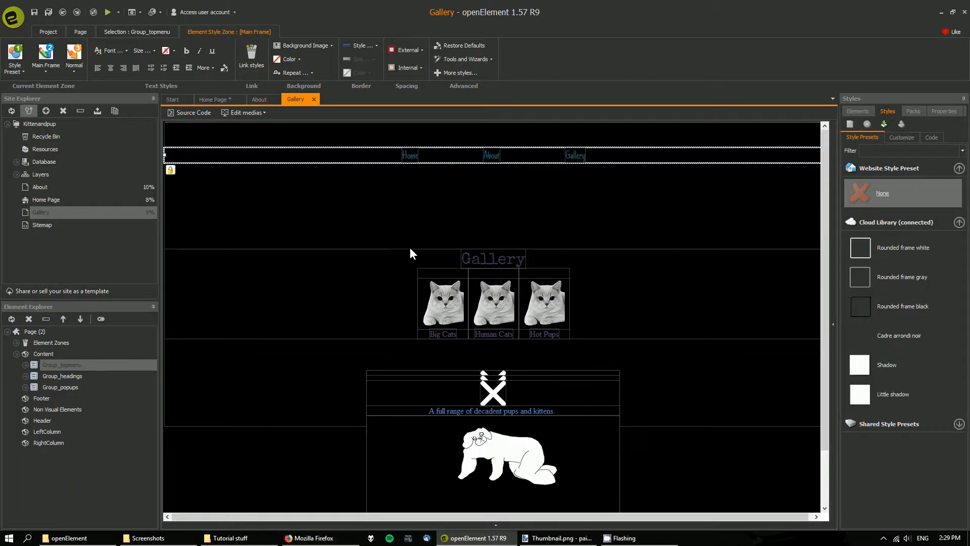
pyautogui.moveTo(390, 238)
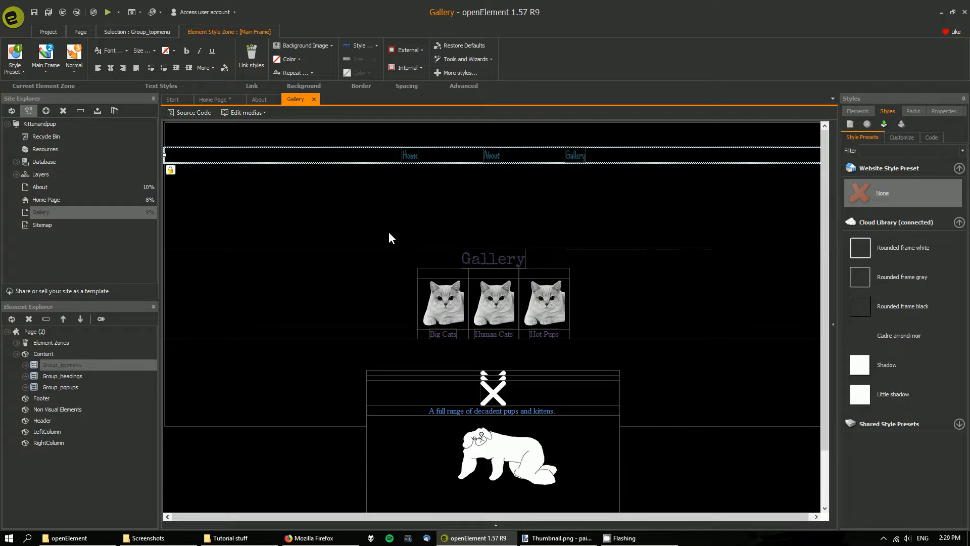
pyautogui.moveTo(309, 178)
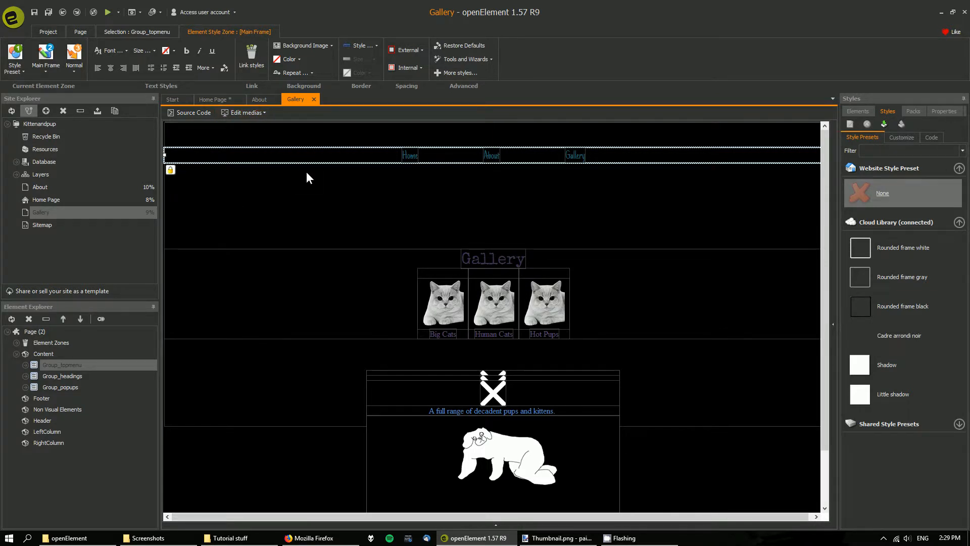
pyautogui.moveTo(325, 156)
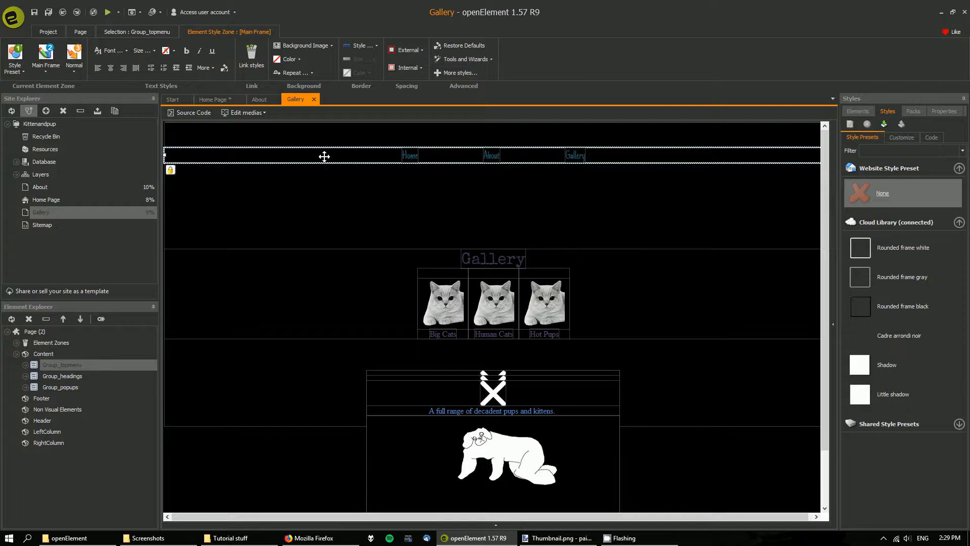
pyautogui.click(259, 99)
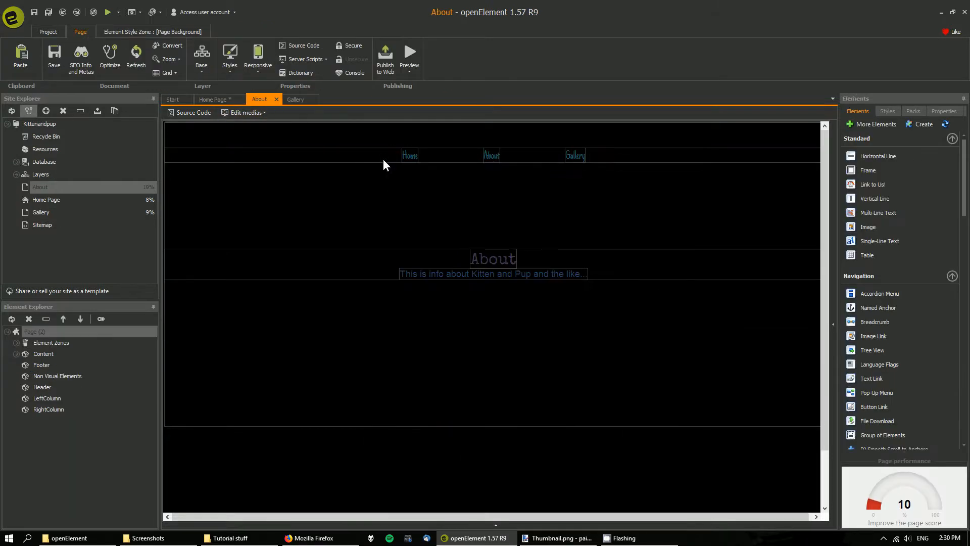
pyautogui.click(213, 99)
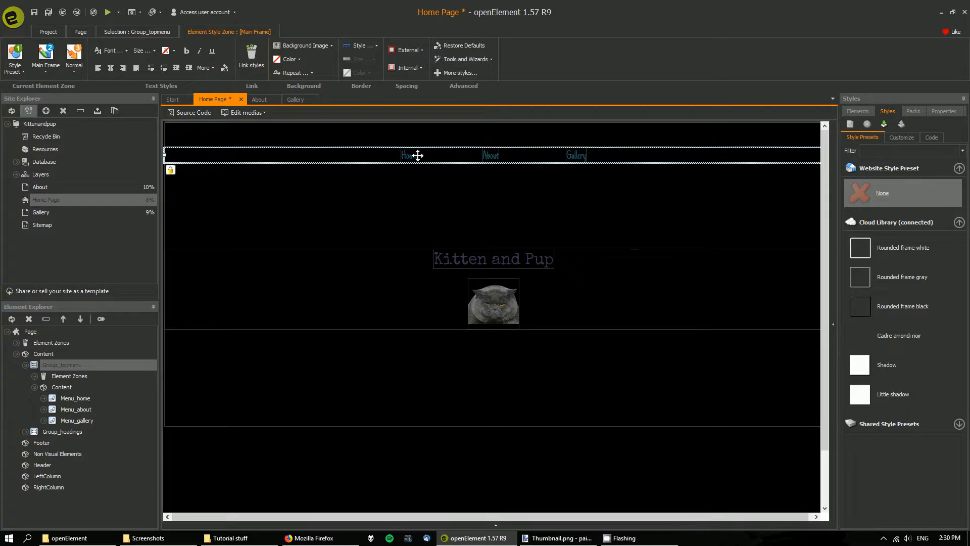
pyautogui.click(259, 99)
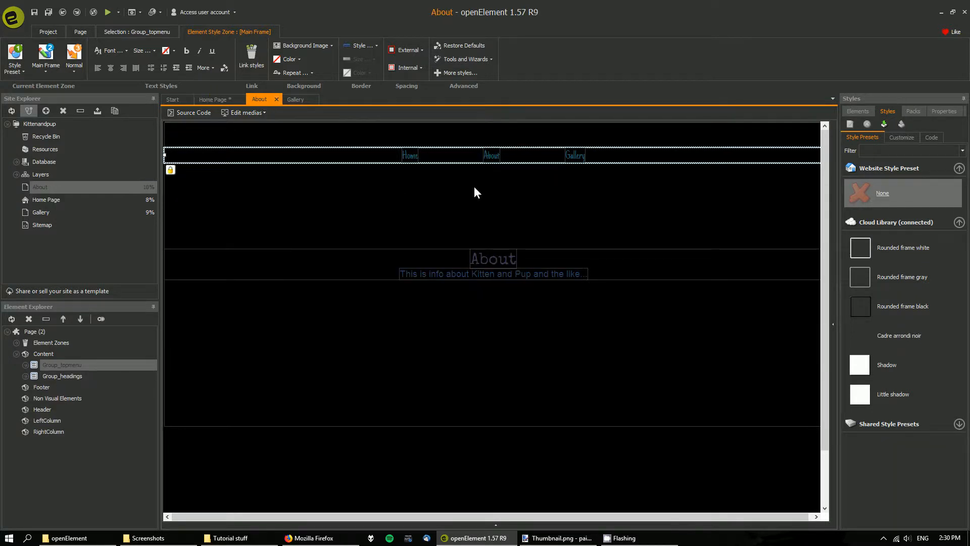
pyautogui.click(214, 100)
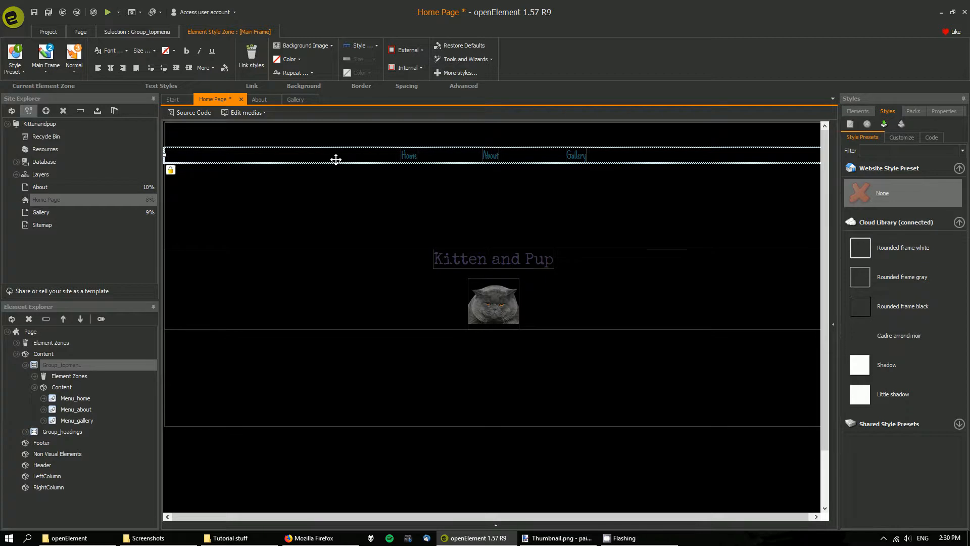
pyautogui.moveTo(370, 159)
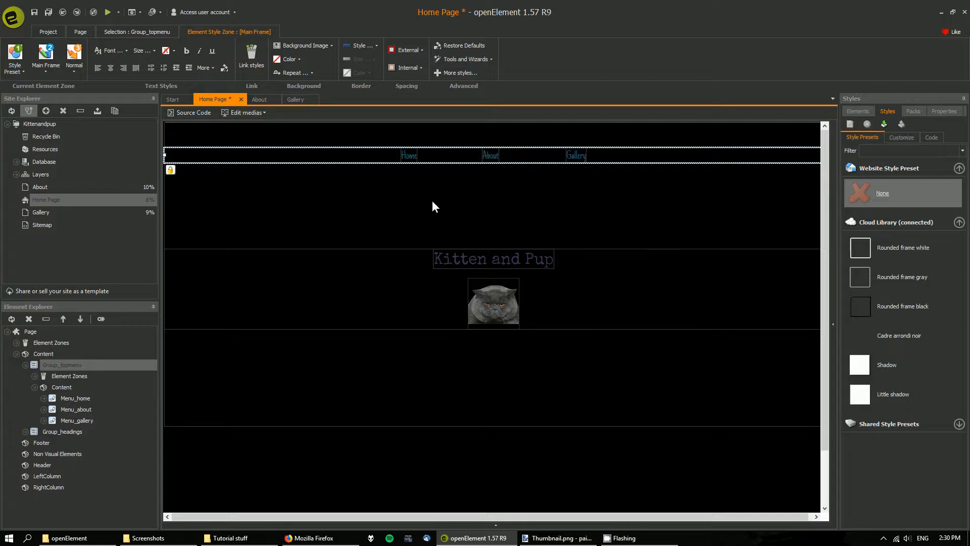
pyautogui.moveTo(378, 309)
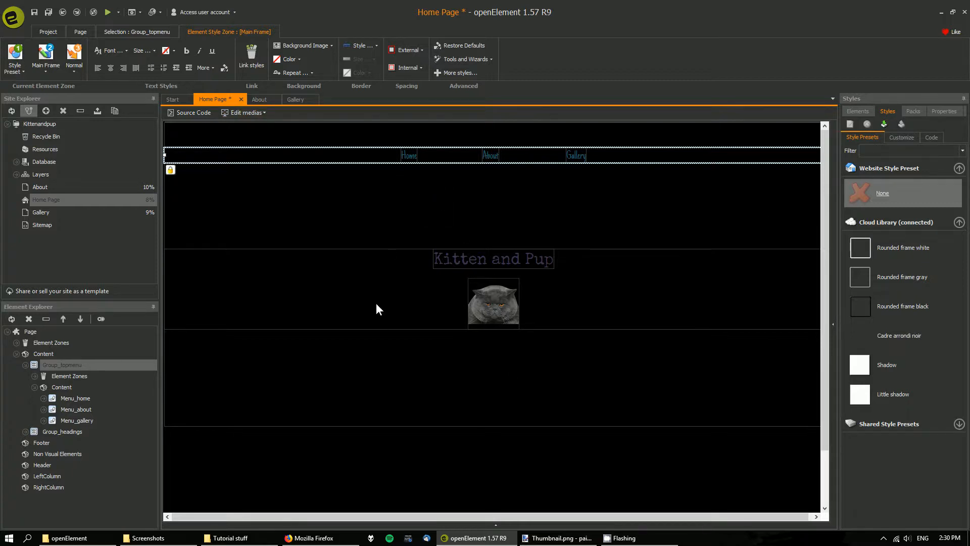
# - Duplicate the Home Page in Site Explorer and open the new Copy-index page
pyautogui.rightClick(47, 199)
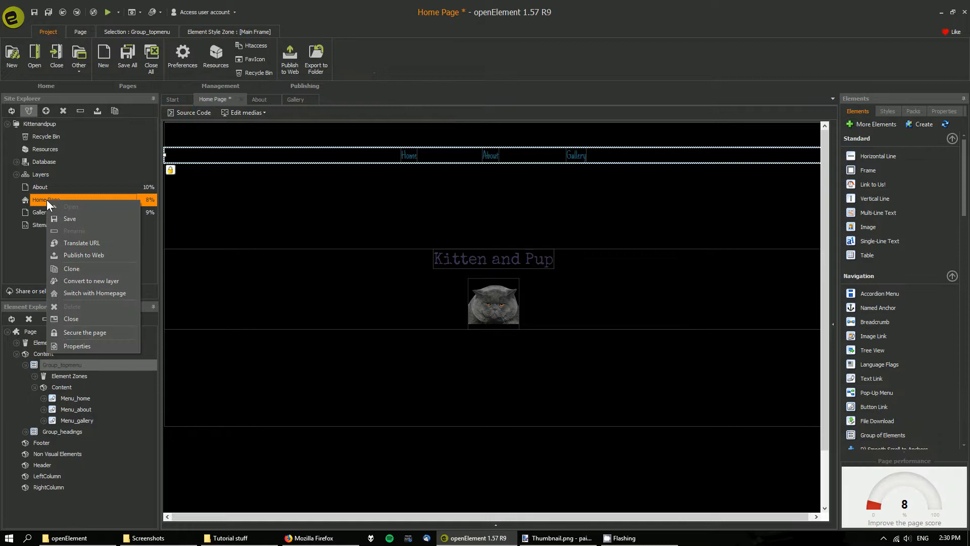
pyautogui.click(71, 268)
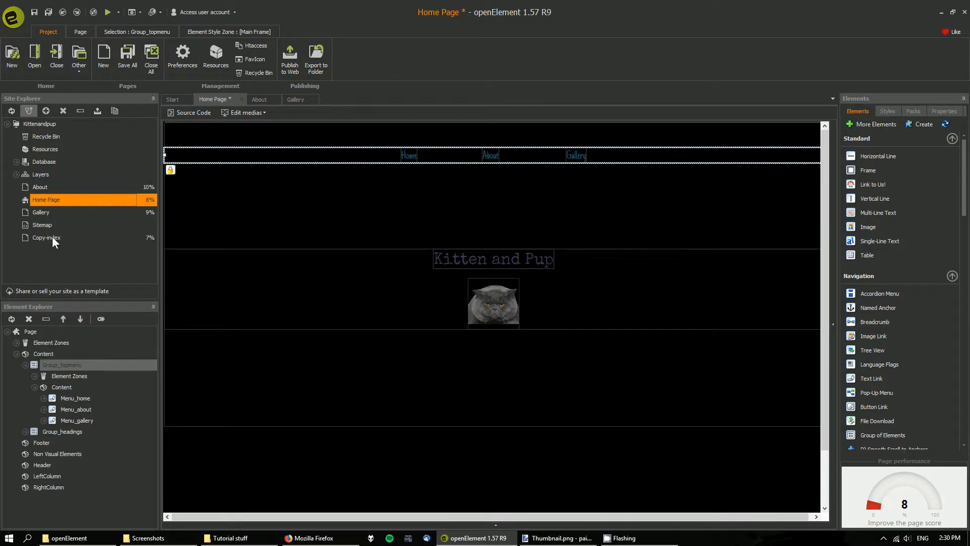
pyautogui.click(45, 237)
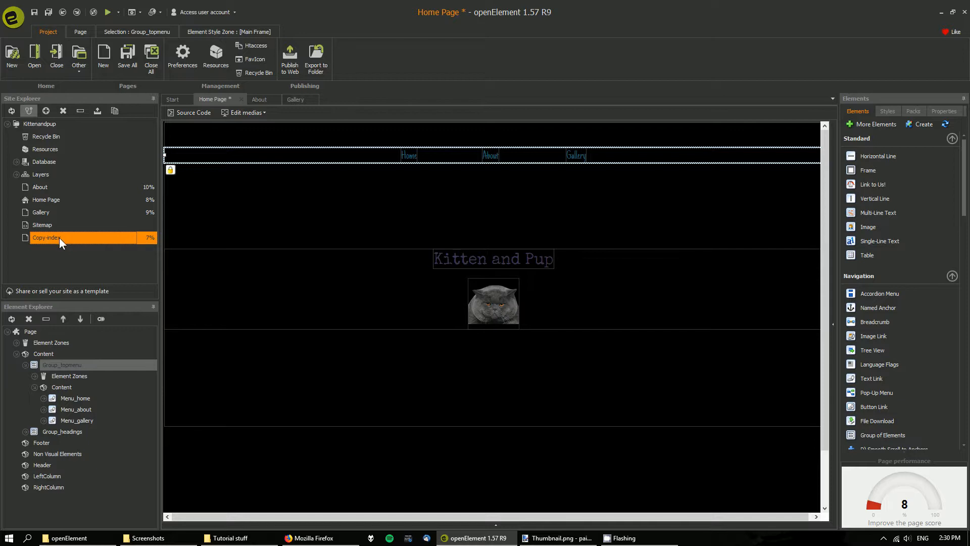
pyautogui.doubleClick(47, 238)
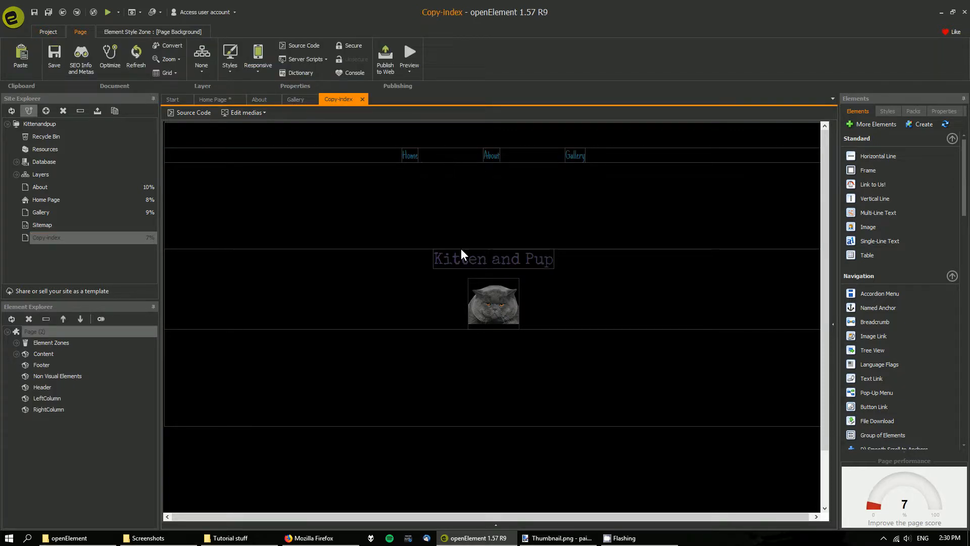
# - Remove Group_headings from Copy-index, leaving only Group_topmenu, and save the page
pyautogui.click(492, 156)
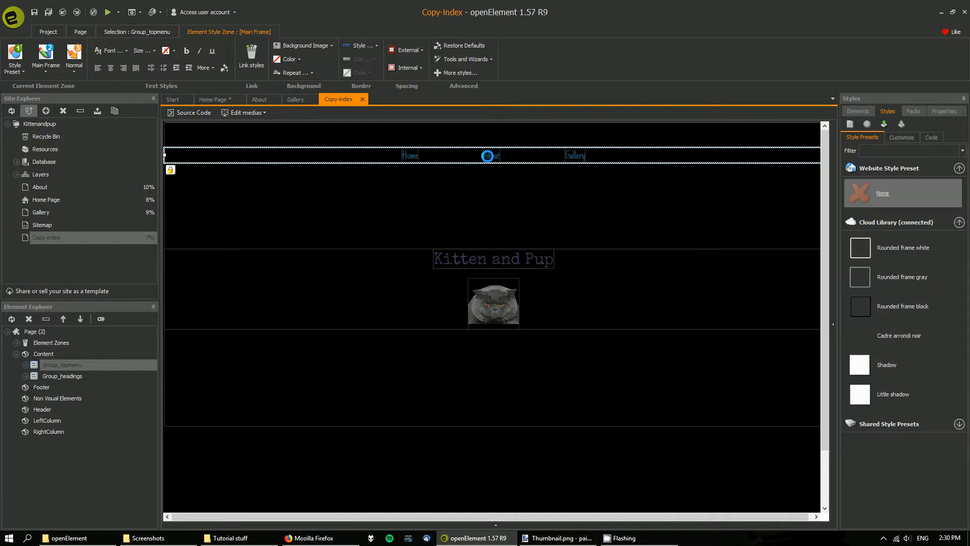
pyautogui.rightClick(398, 288)
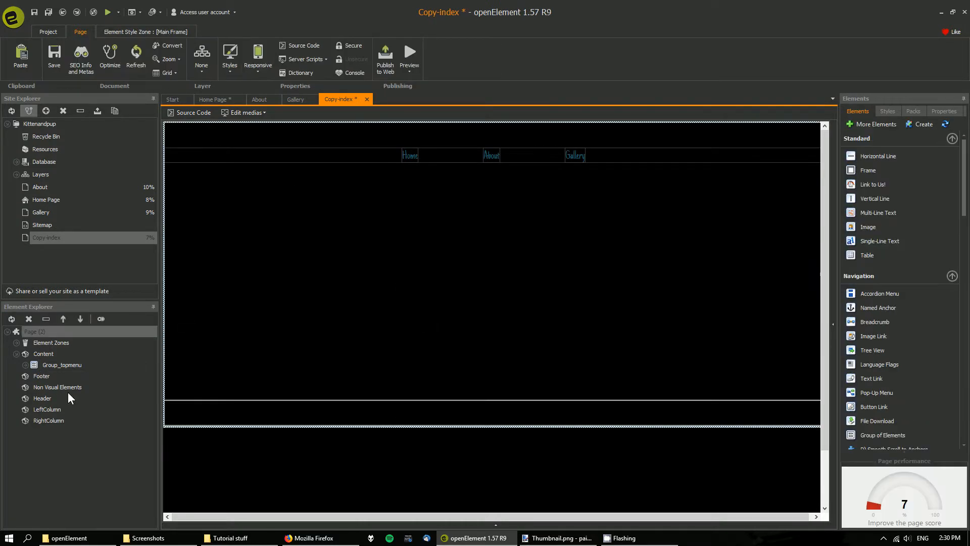
pyautogui.click(62, 365)
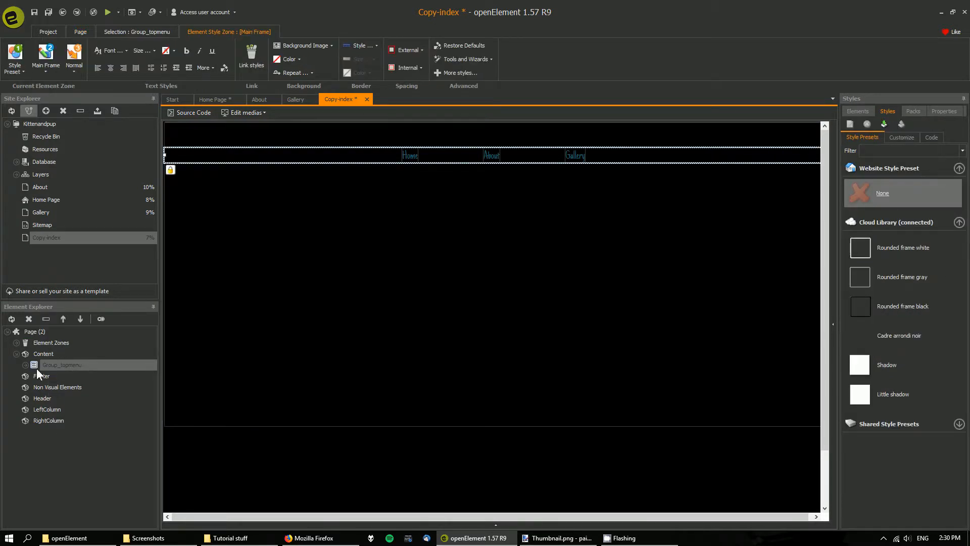
pyautogui.click(17, 365)
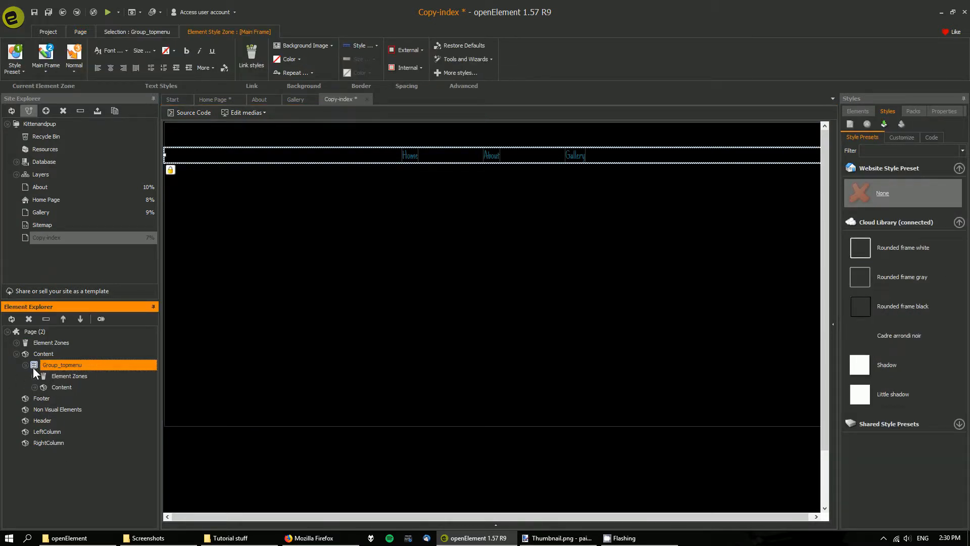
pyautogui.click(27, 365)
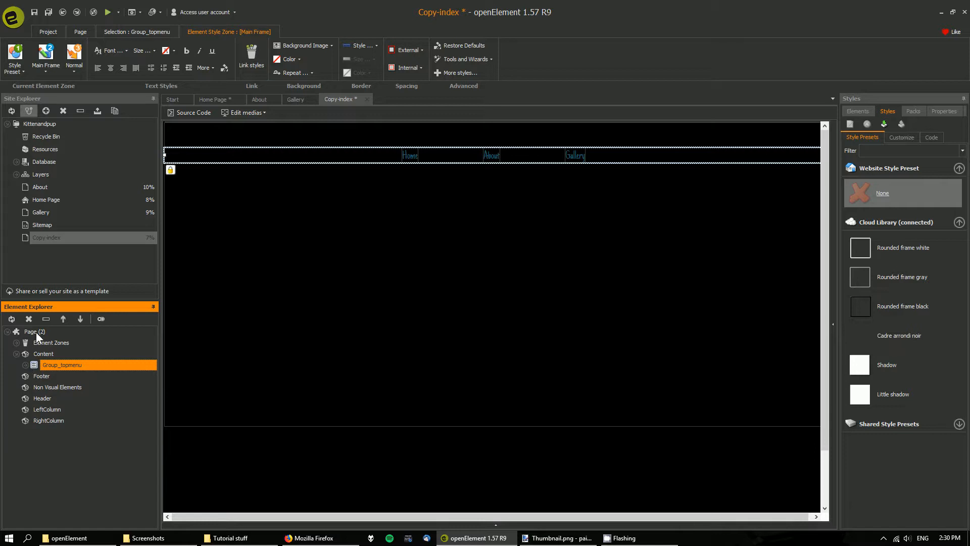
pyautogui.moveTo(315, 224)
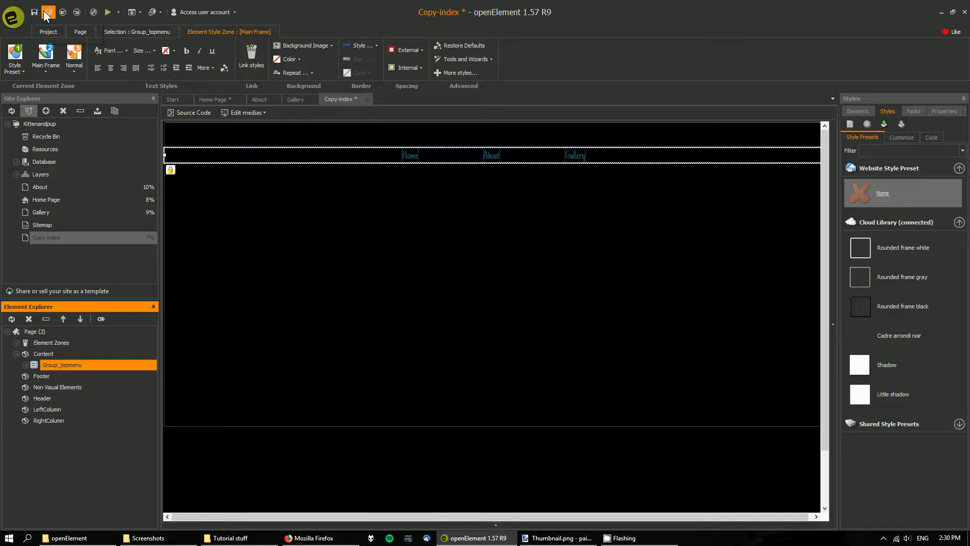
pyautogui.click(49, 12)
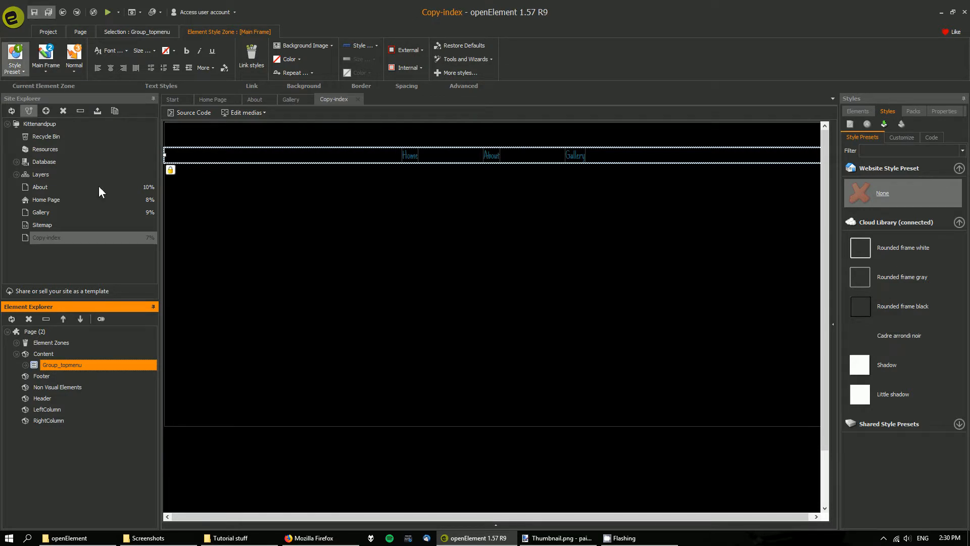
# - Convert the Copy-index page into a new layer listed under Layers
pyautogui.rightClick(47, 237)
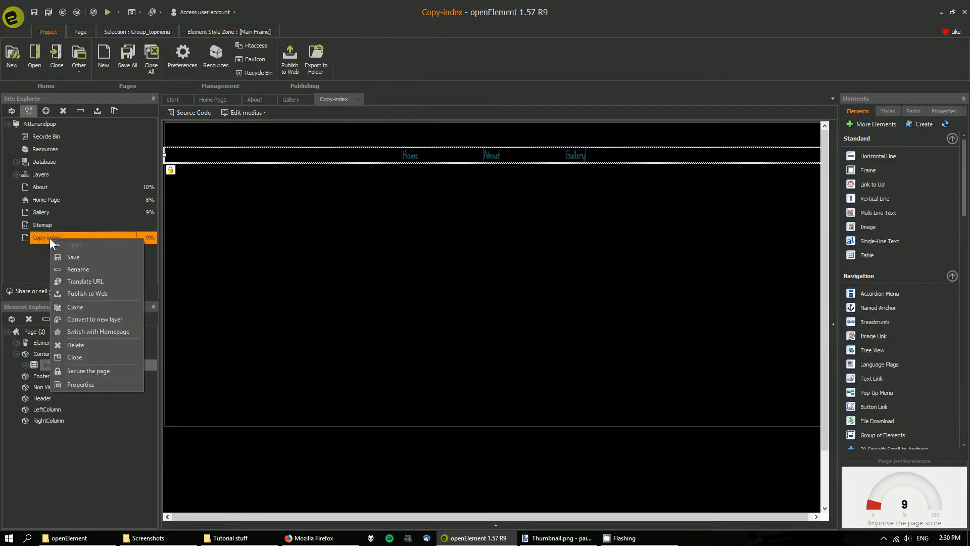
pyautogui.moveTo(94, 320)
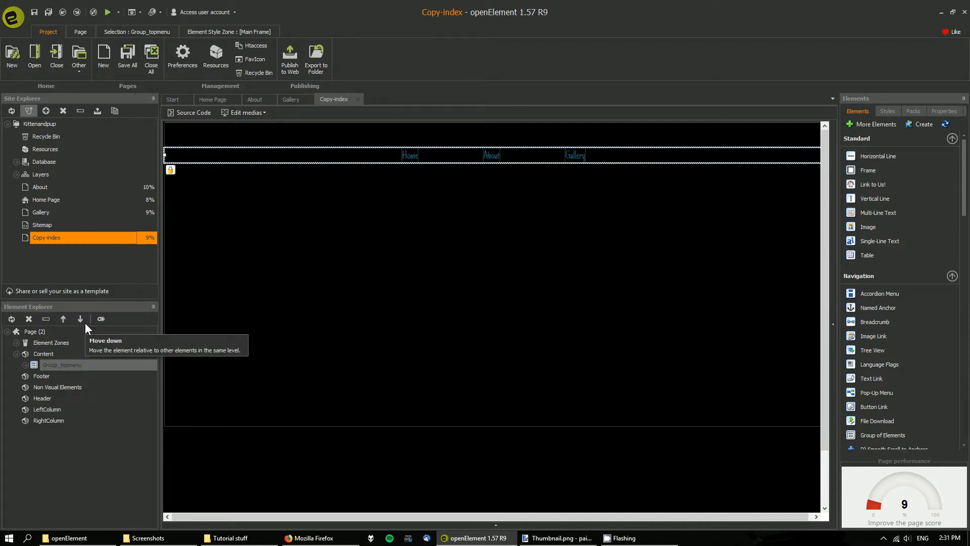
pyautogui.moveTo(93, 262)
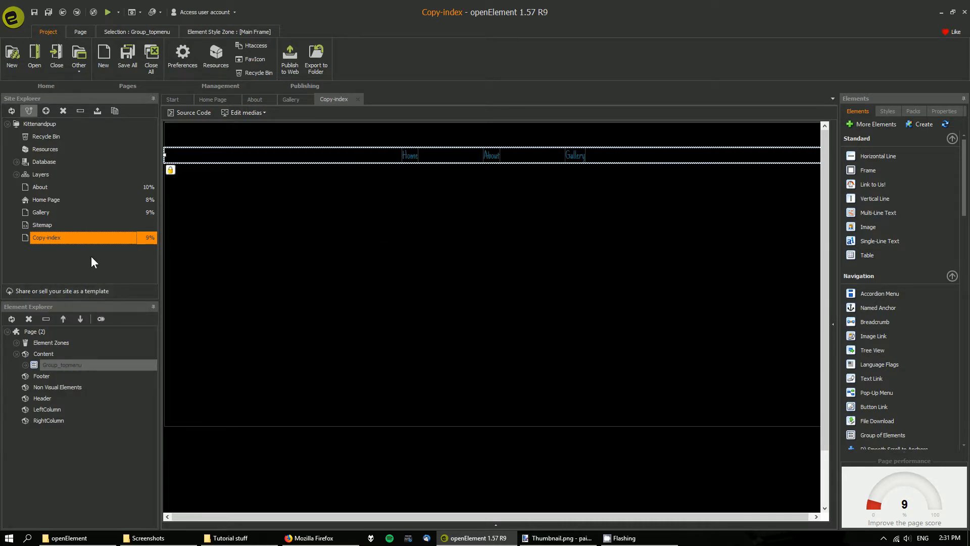
pyautogui.click(15, 174)
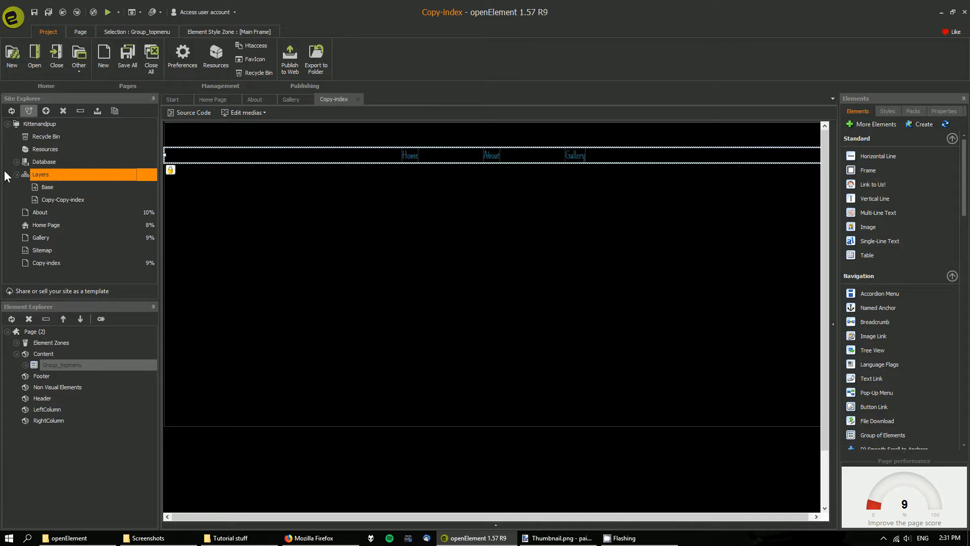
pyautogui.click(62, 199)
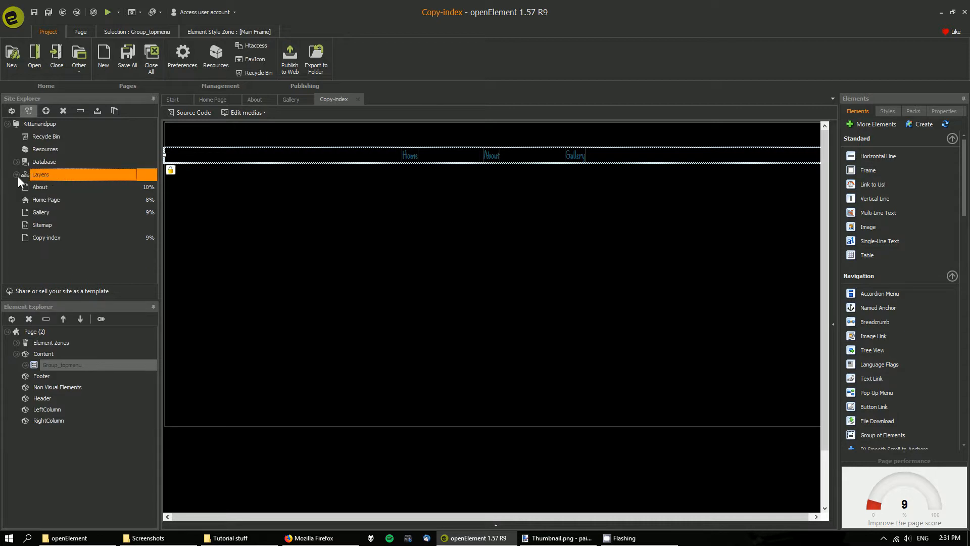
# - Delete the Copy-index page and confirm the deletion
pyautogui.click(46, 236)
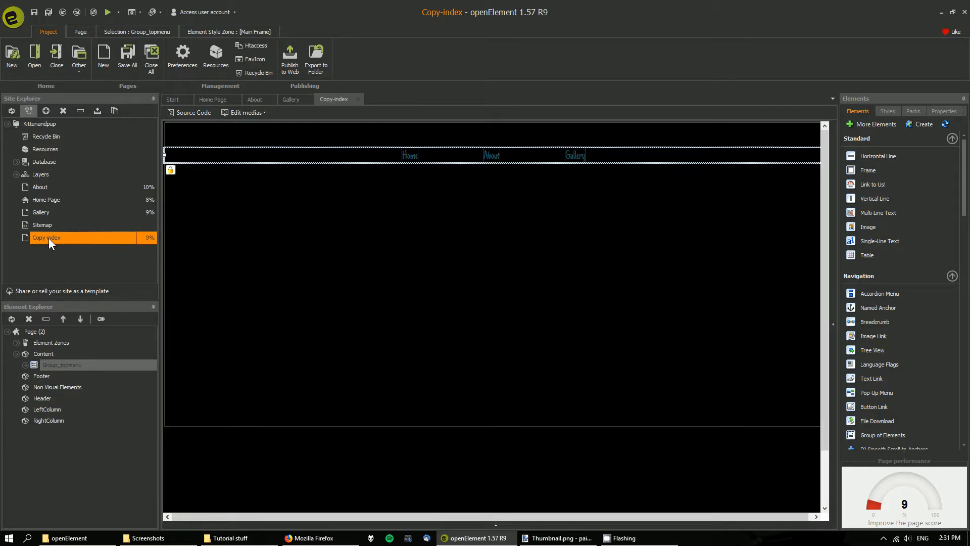
pyautogui.rightClick(47, 236)
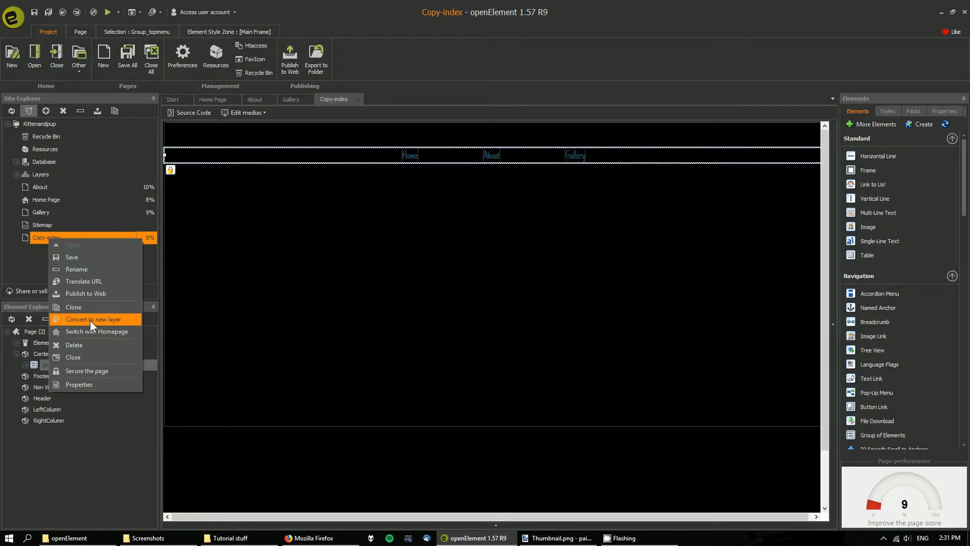
pyautogui.click(74, 345)
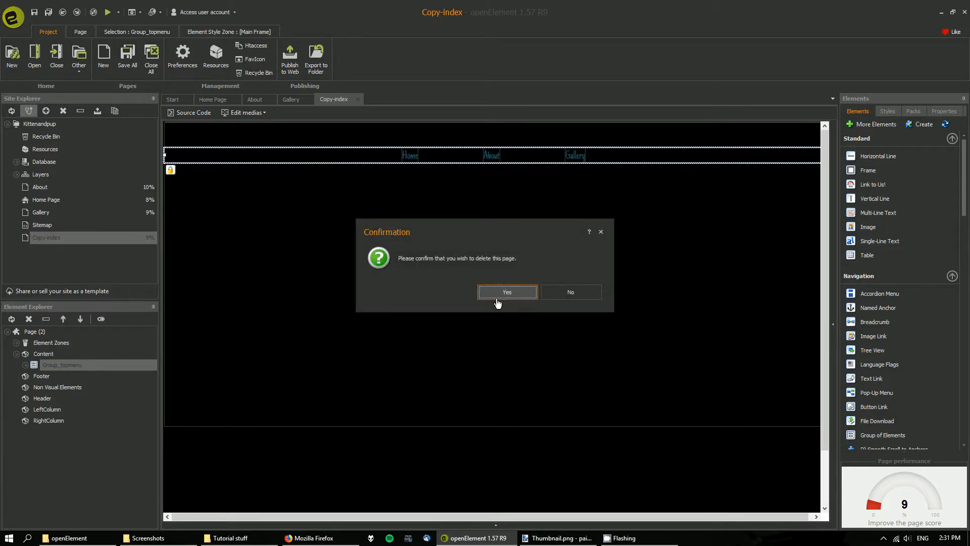
pyautogui.click(507, 291)
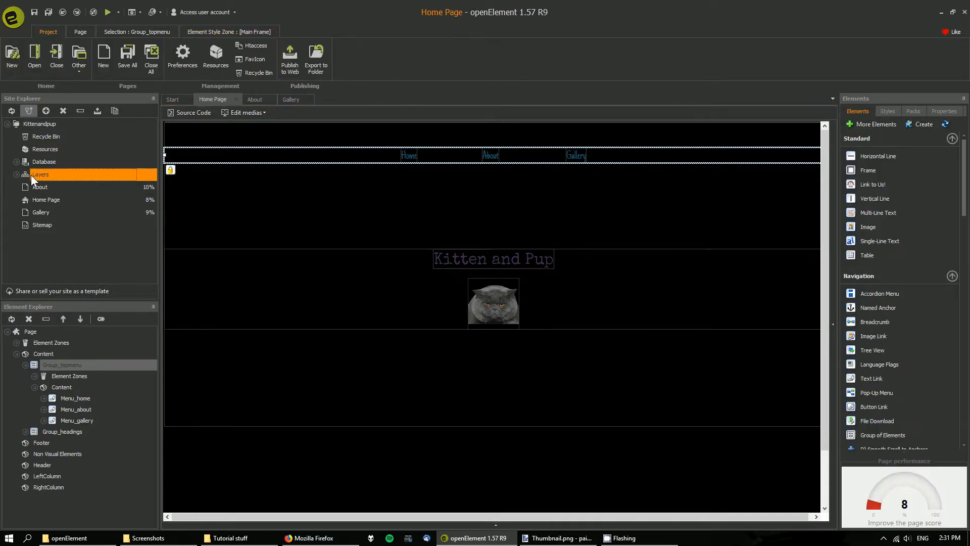
# - Open the Copy-Copy-index layer from the Layers list for editing
pyautogui.click(41, 174)
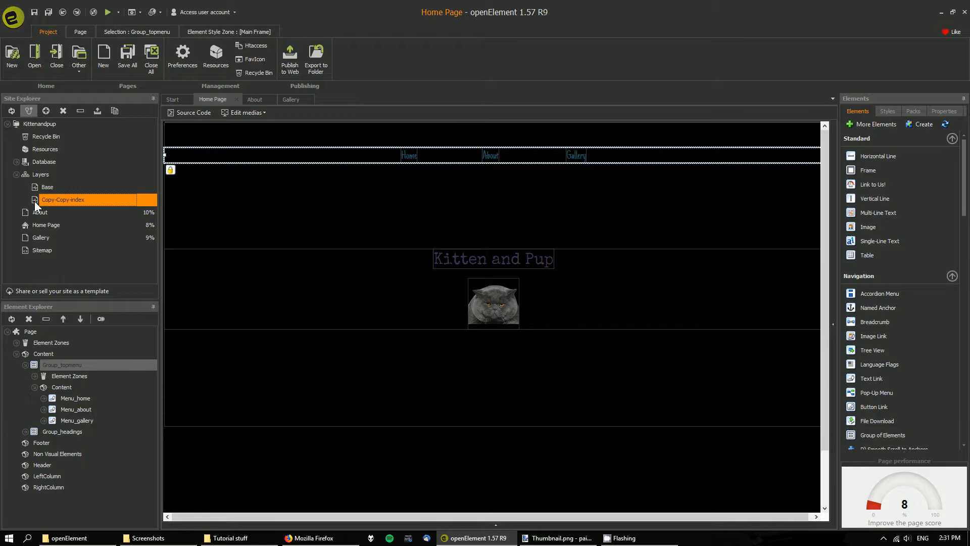
pyautogui.doubleClick(62, 199)
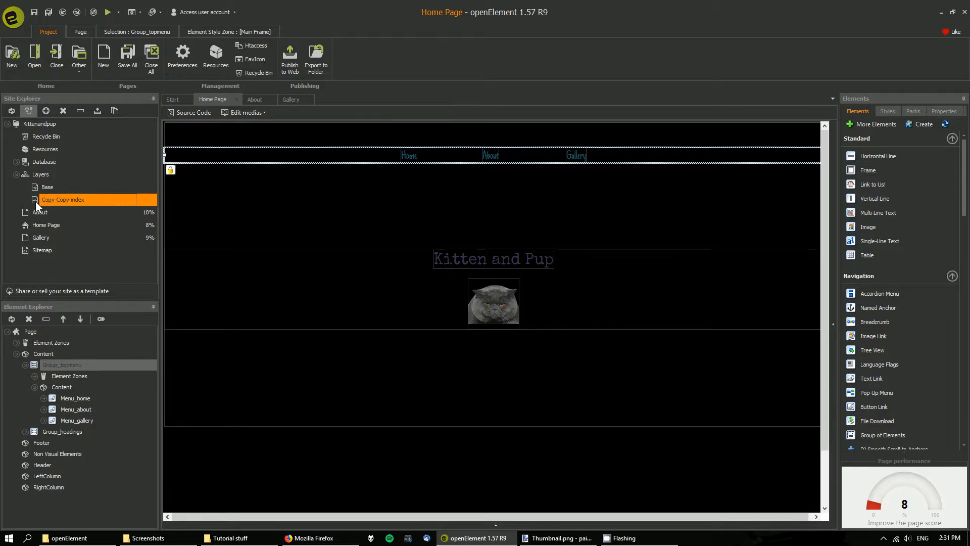
pyautogui.doubleClick(61, 199)
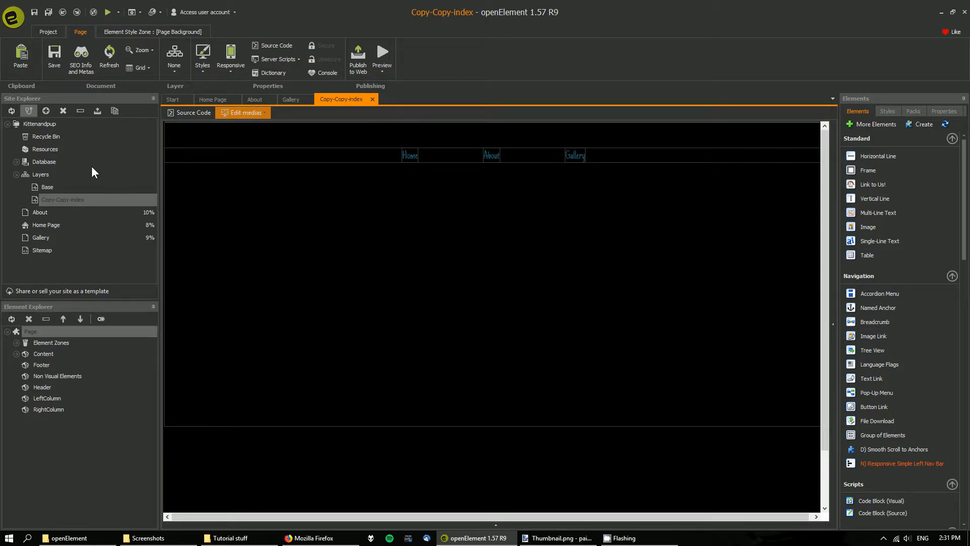
# - Rename the Copy-Copy-index layer to Layer_menu
pyautogui.click(214, 99)
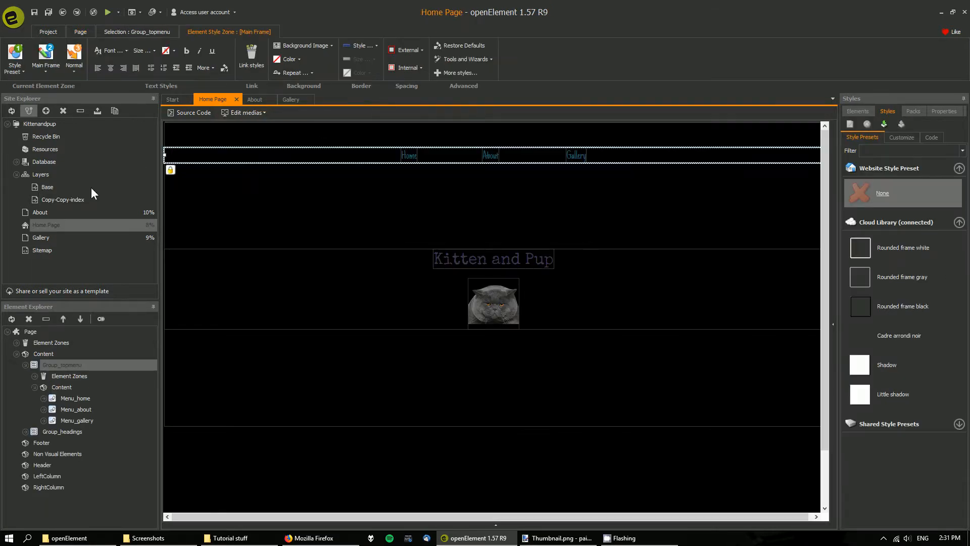
pyautogui.click(47, 32)
pyautogui.write('Layer_menu')
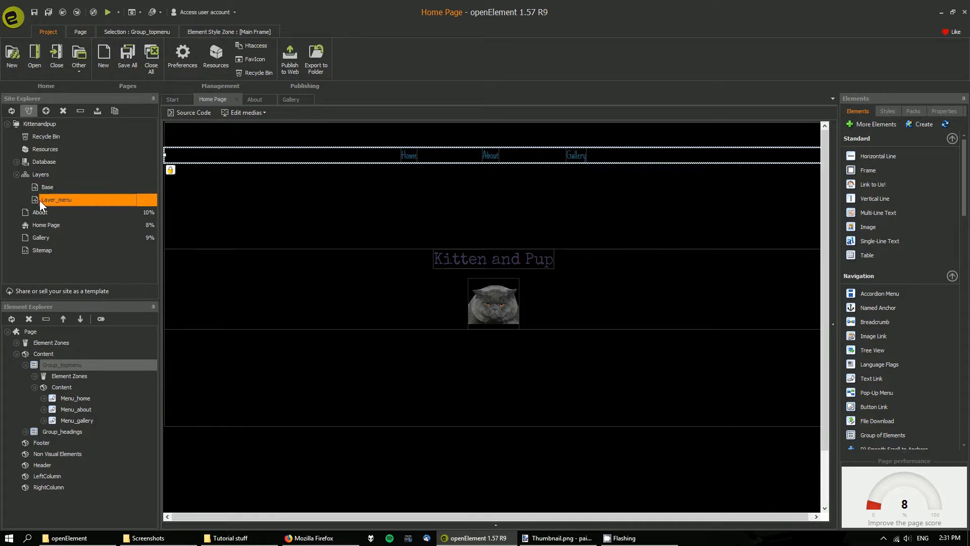
pyautogui.click(48, 186)
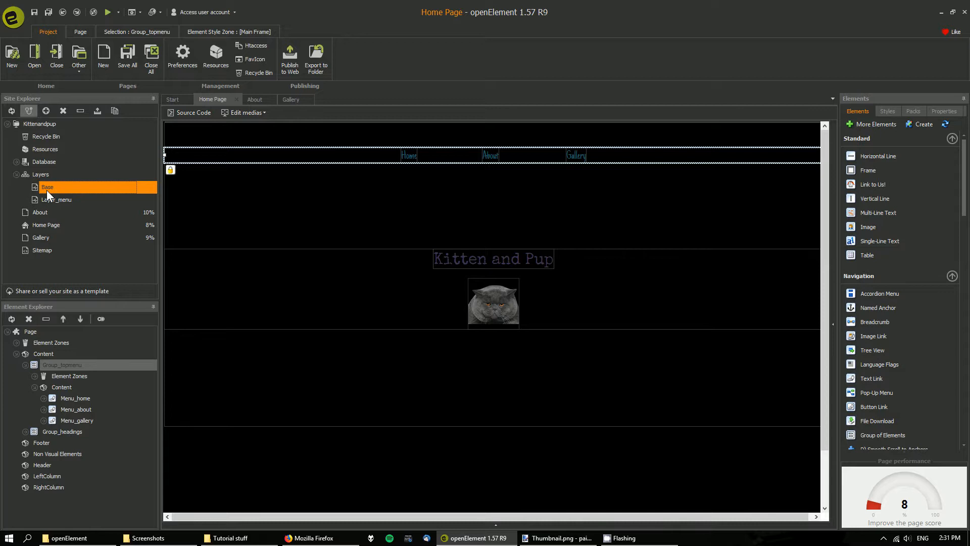
pyautogui.moveTo(100, 207)
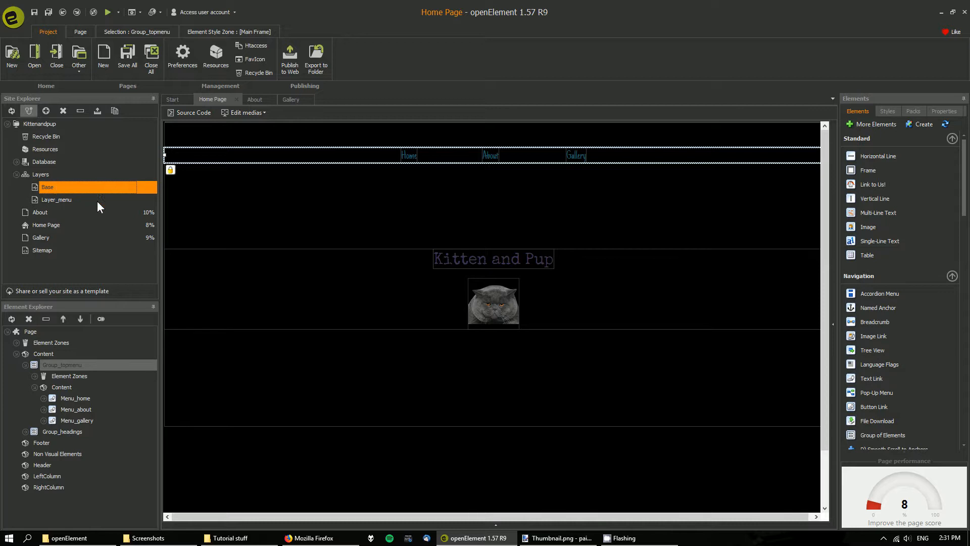
# - Open Layer_menu for editing and select its Group_topmenu with Home, About and Gallery
pyautogui.click(57, 199)
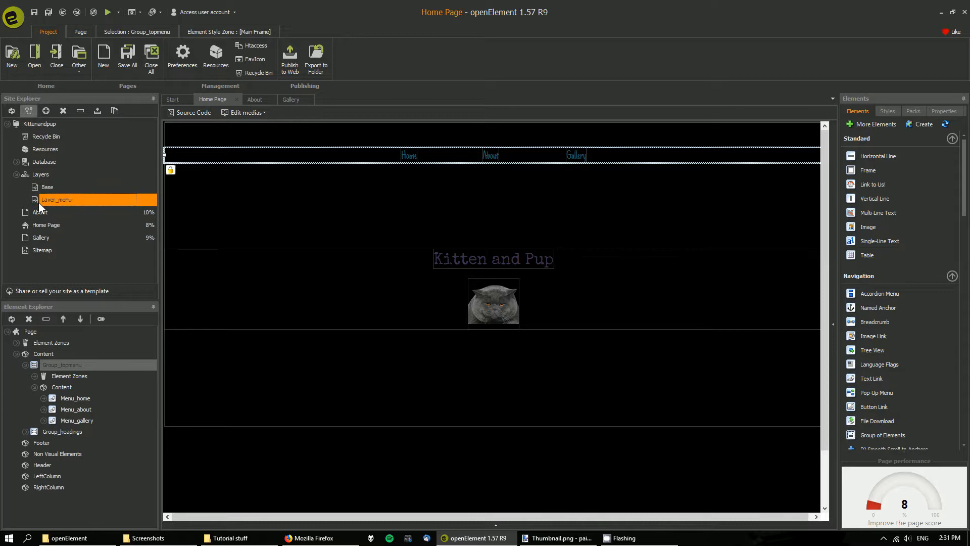
pyautogui.doubleClick(57, 199)
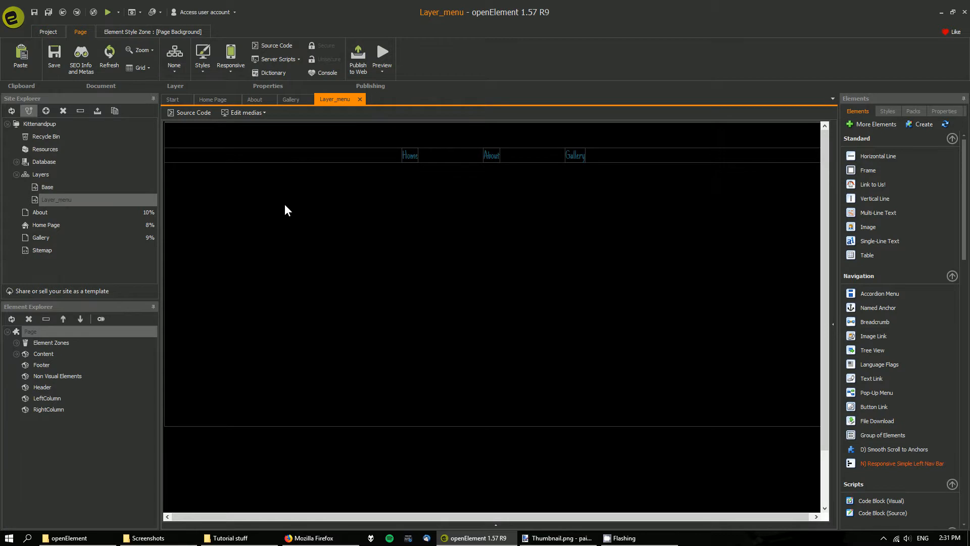
pyautogui.moveTo(395, 165)
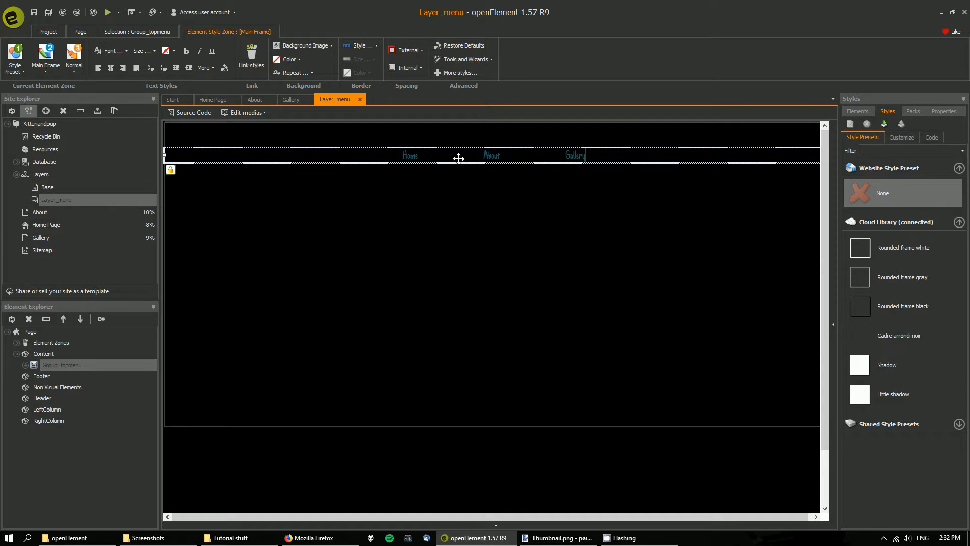
pyautogui.moveTo(487, 214)
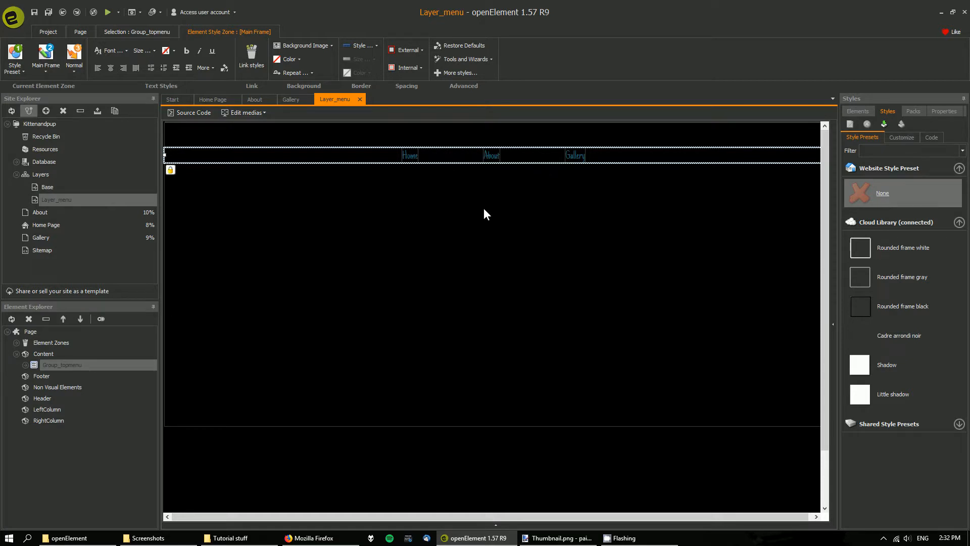
pyautogui.moveTo(411, 155)
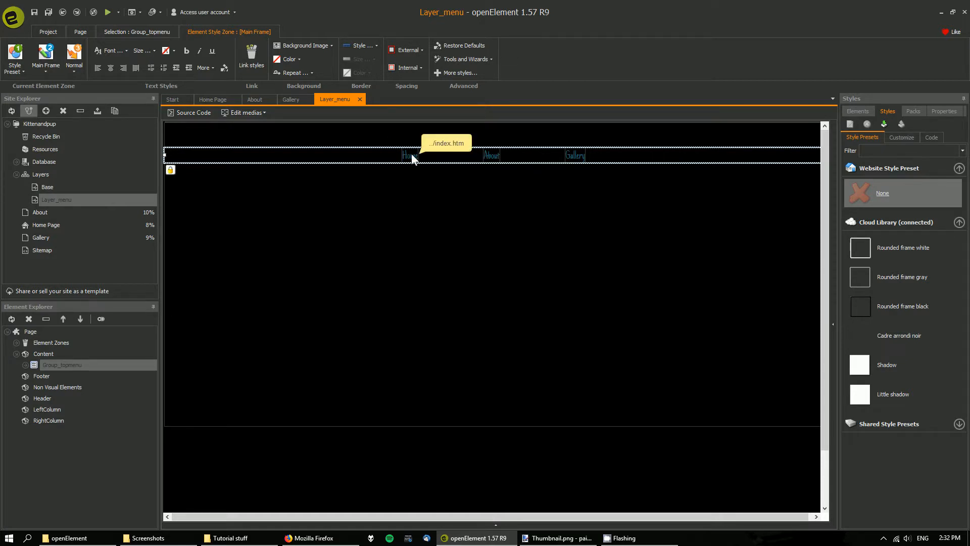
pyautogui.click(492, 156)
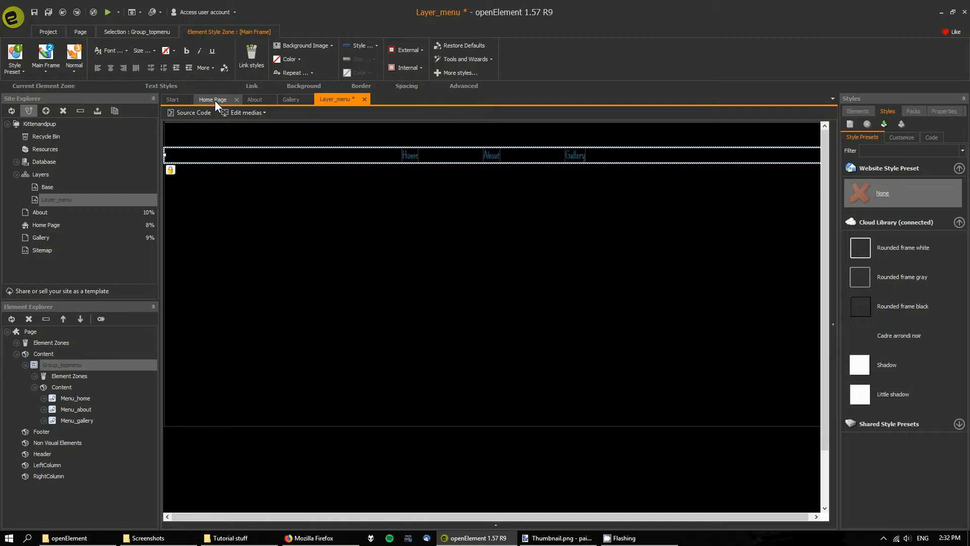
# - Cut the top menu from the Gallery page and set its layer to Layer_Menu
pyautogui.click(291, 99)
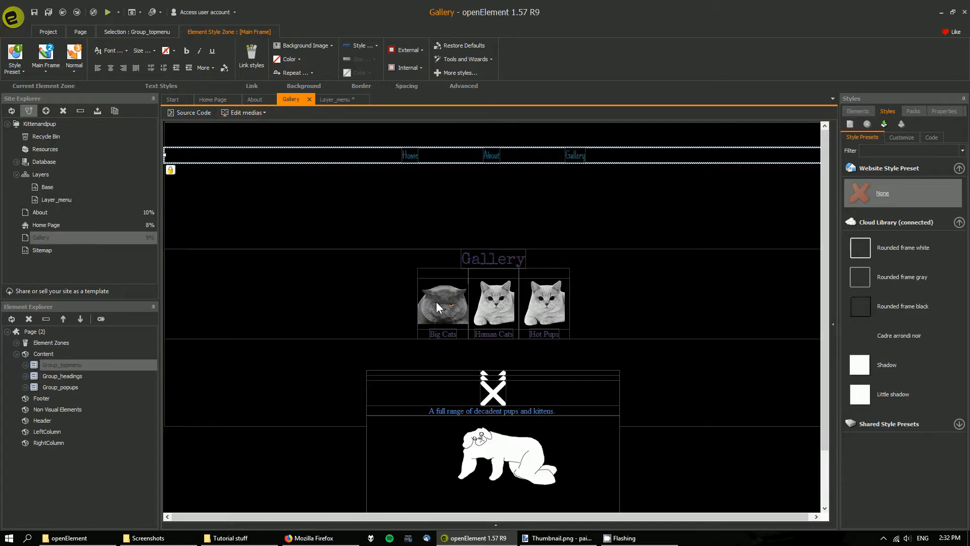
pyautogui.rightClick(371, 155)
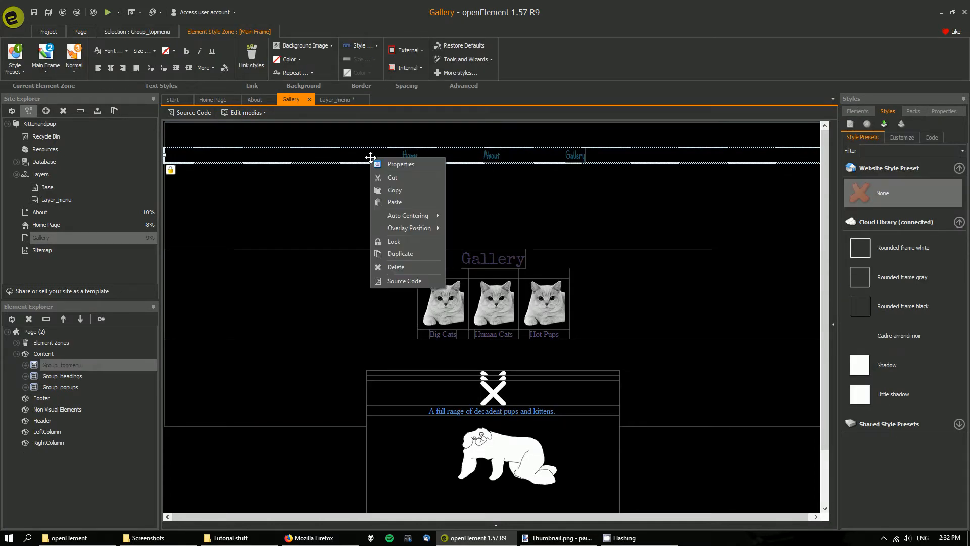
pyautogui.moveTo(392, 178)
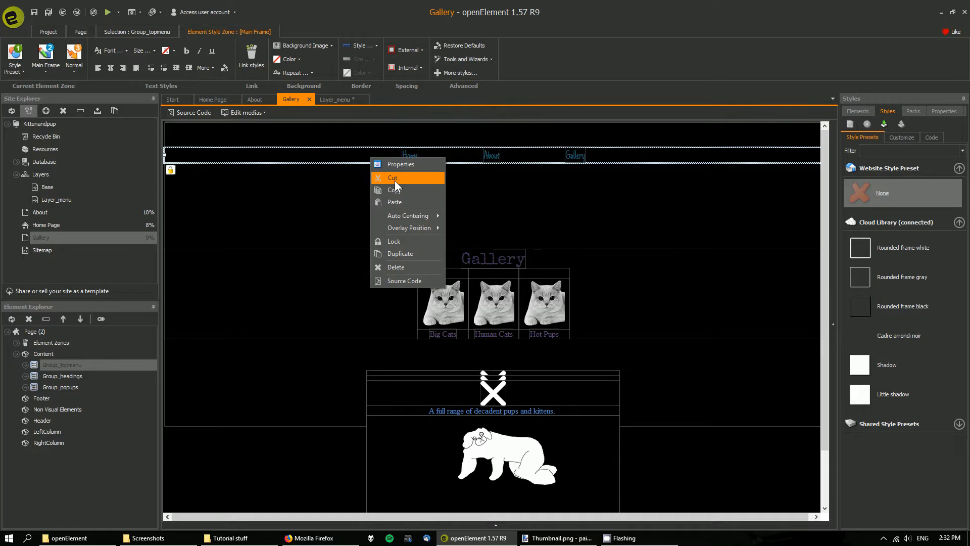
pyautogui.click(394, 178)
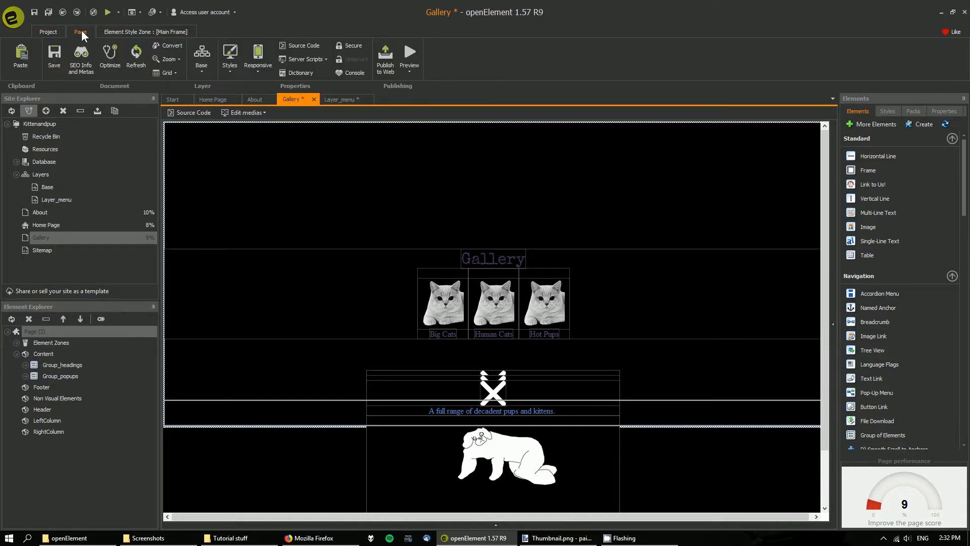
pyautogui.moveTo(201, 56)
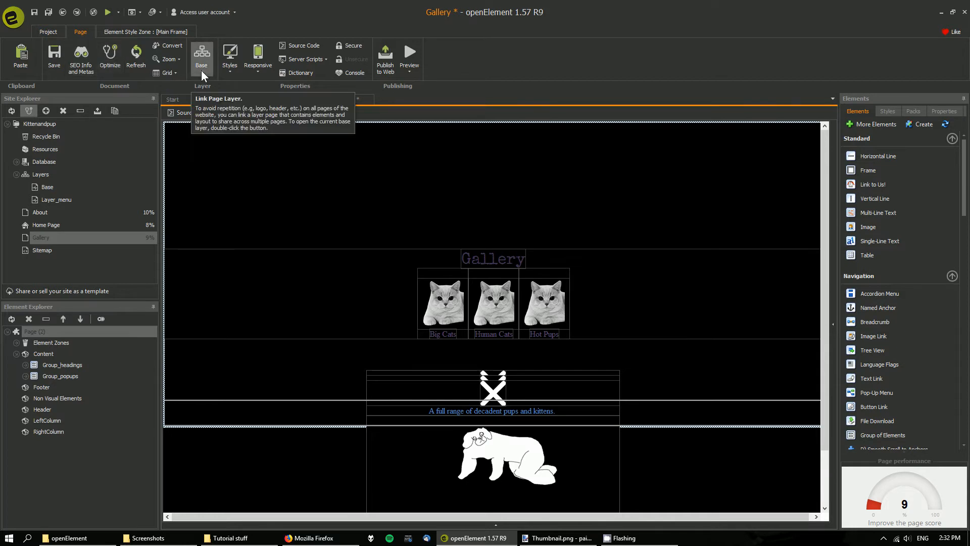
pyautogui.click(201, 55)
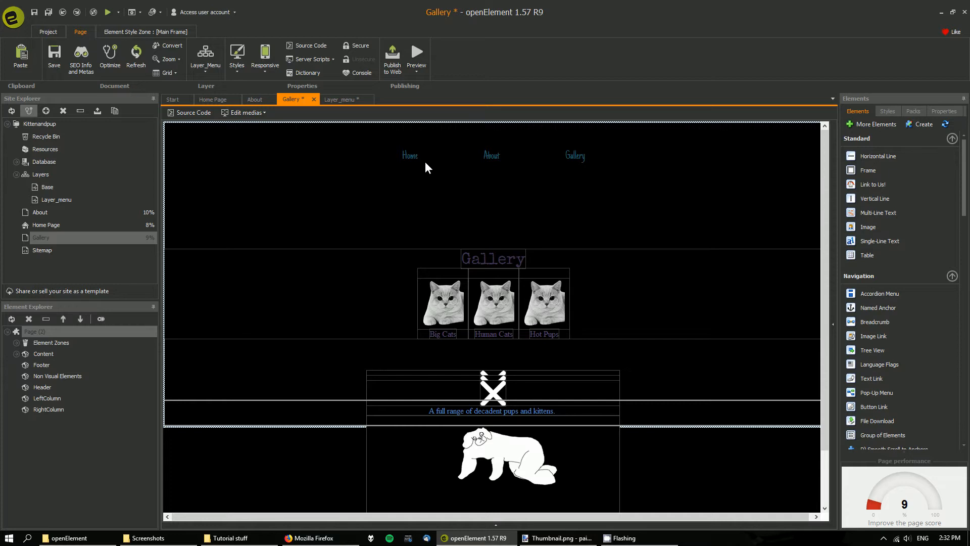
pyautogui.moveTo(404, 153)
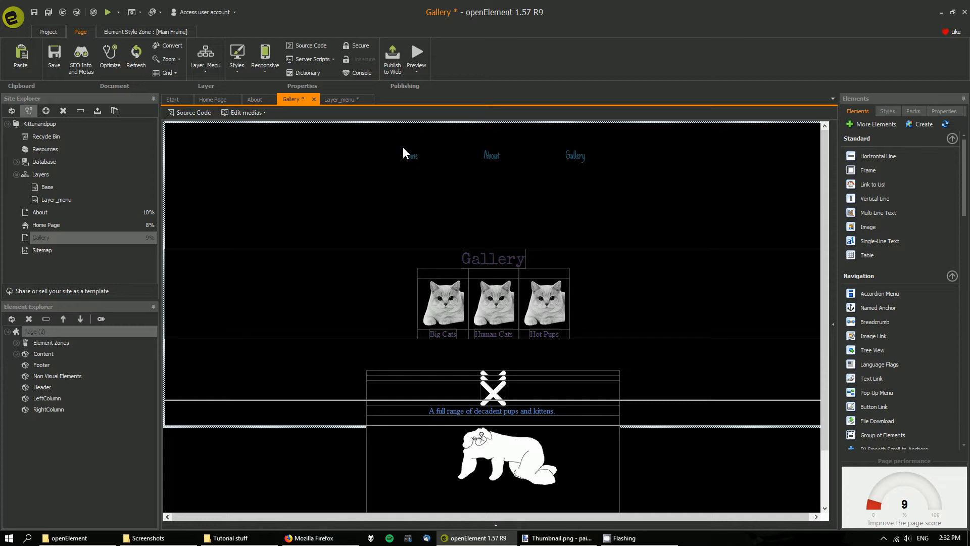
# - Apply the Layer_Menu layer to the About page as well
pyautogui.click(253, 100)
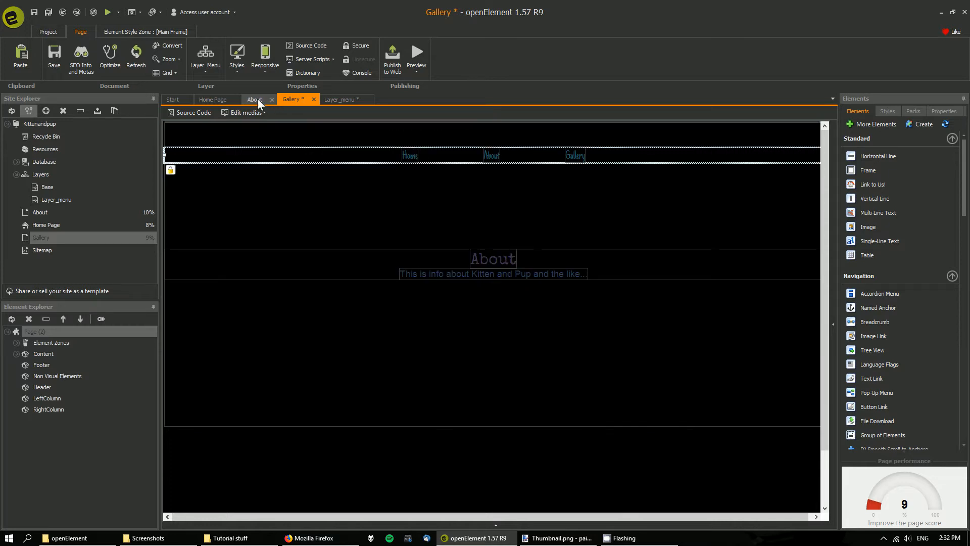
pyautogui.click(255, 99)
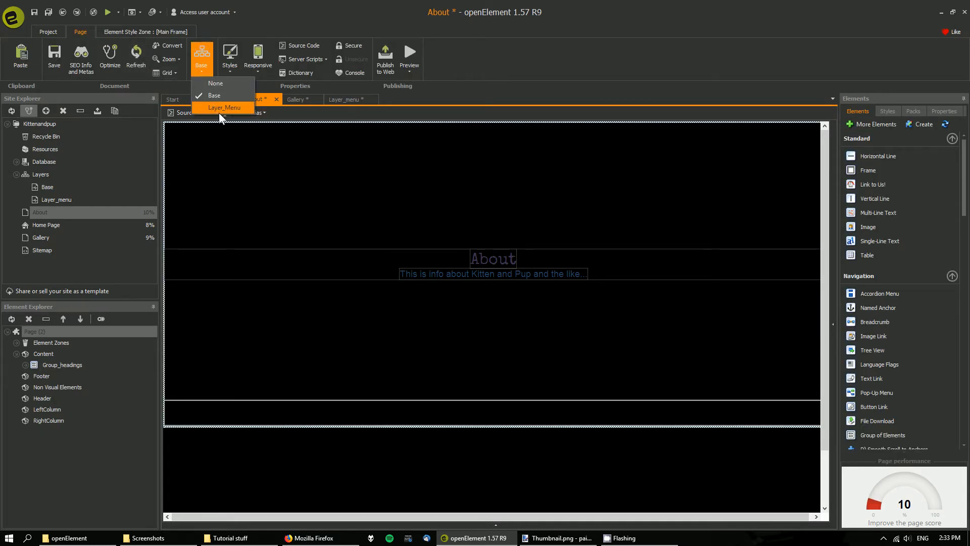
pyautogui.click(224, 107)
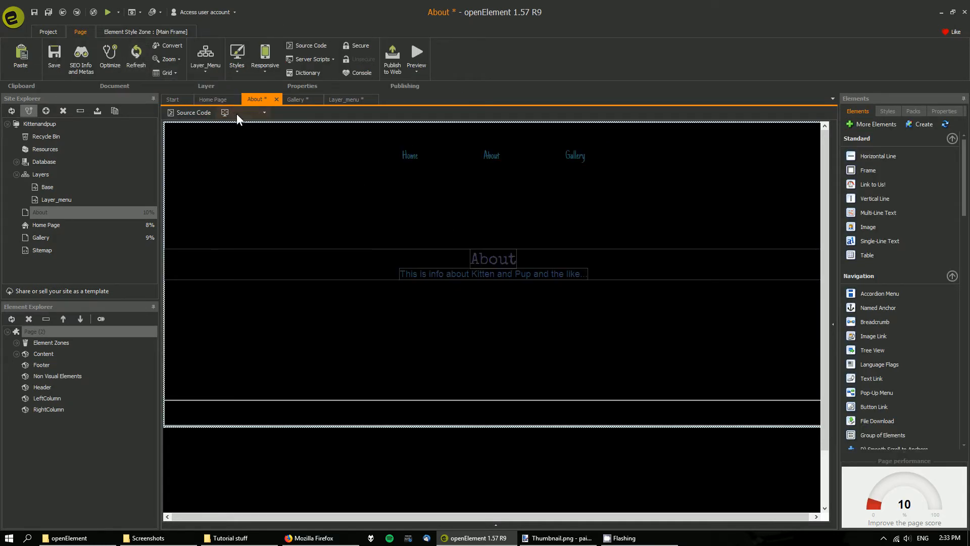
pyautogui.click(214, 99)
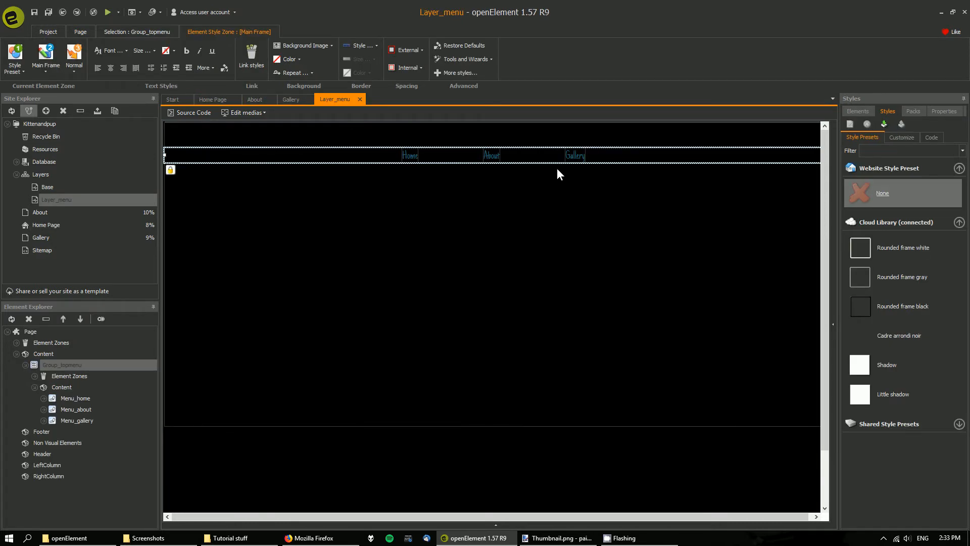
# - Rename the menu links to Home, Info and Images, apply Layer_Menu to Home Page and save
pyautogui.click(574, 155)
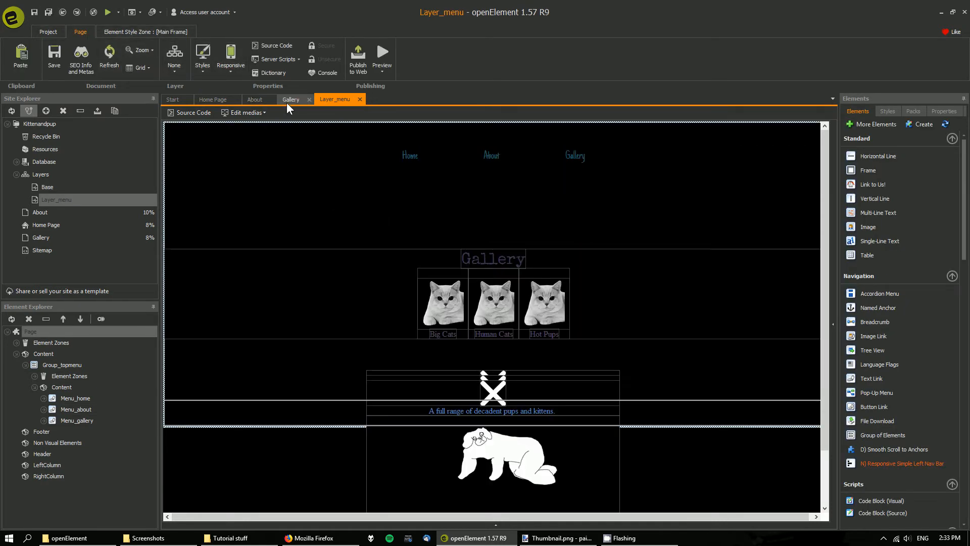
pyautogui.click(255, 99)
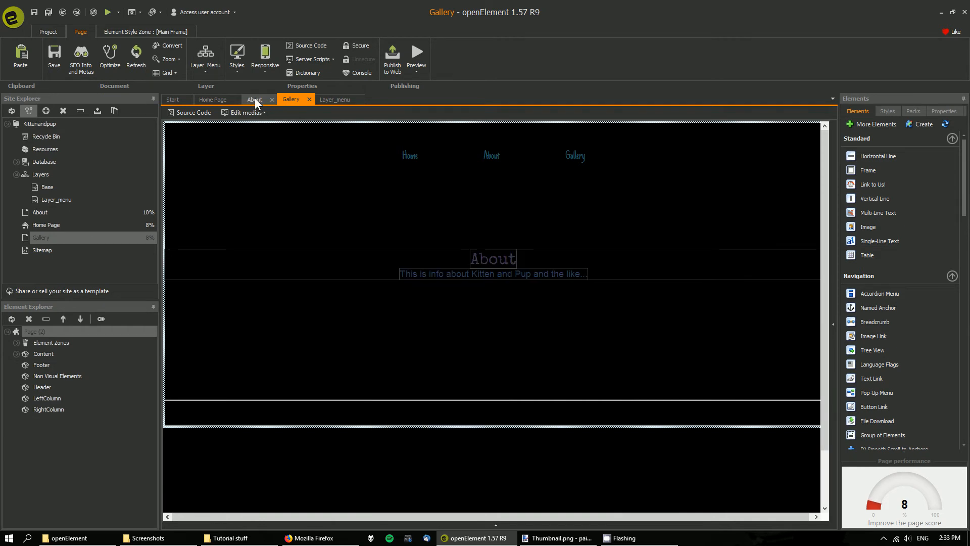
pyautogui.click(212, 100)
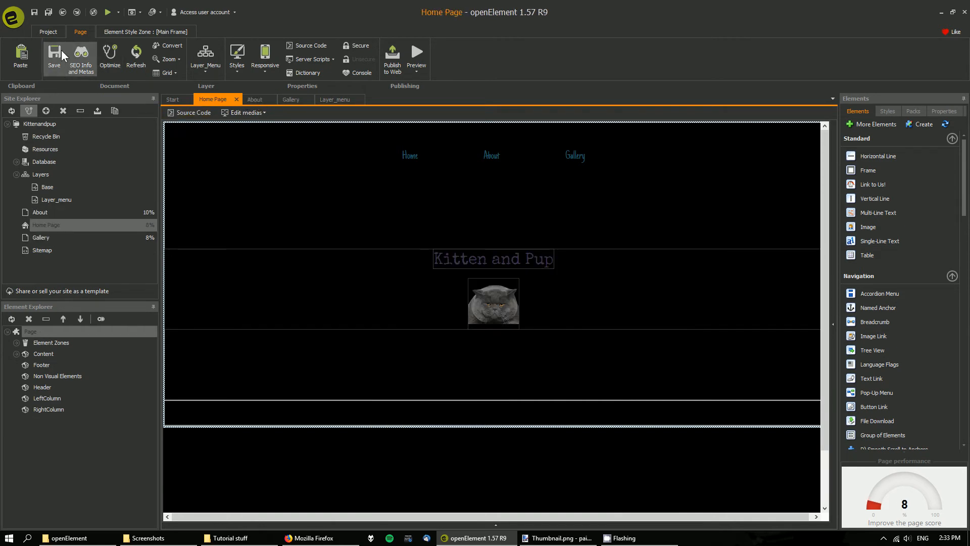
pyautogui.click(55, 55)
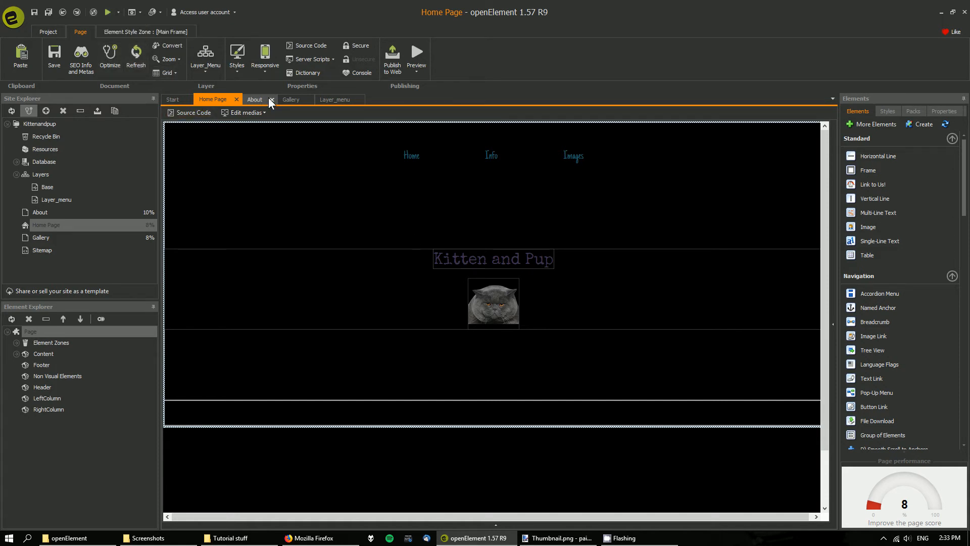
pyautogui.click(291, 99)
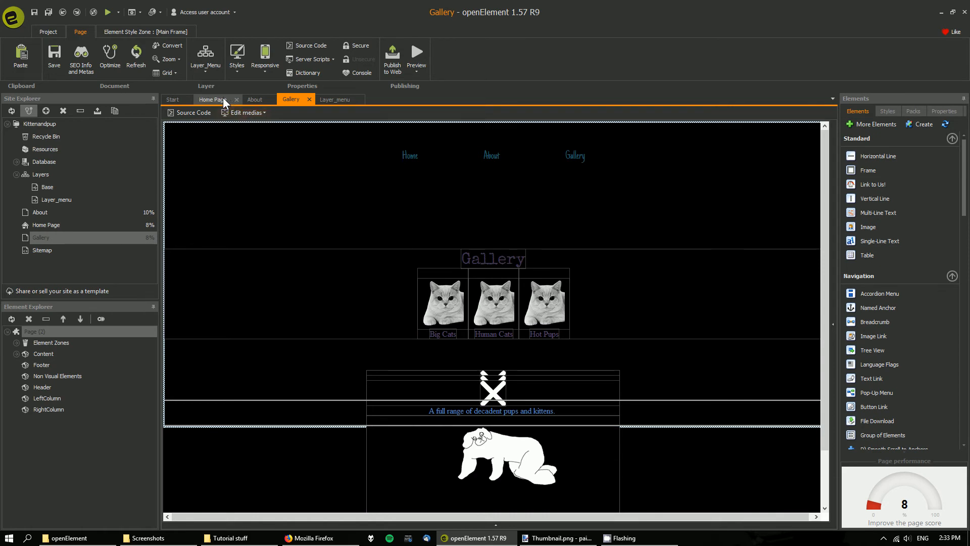
pyautogui.click(334, 99)
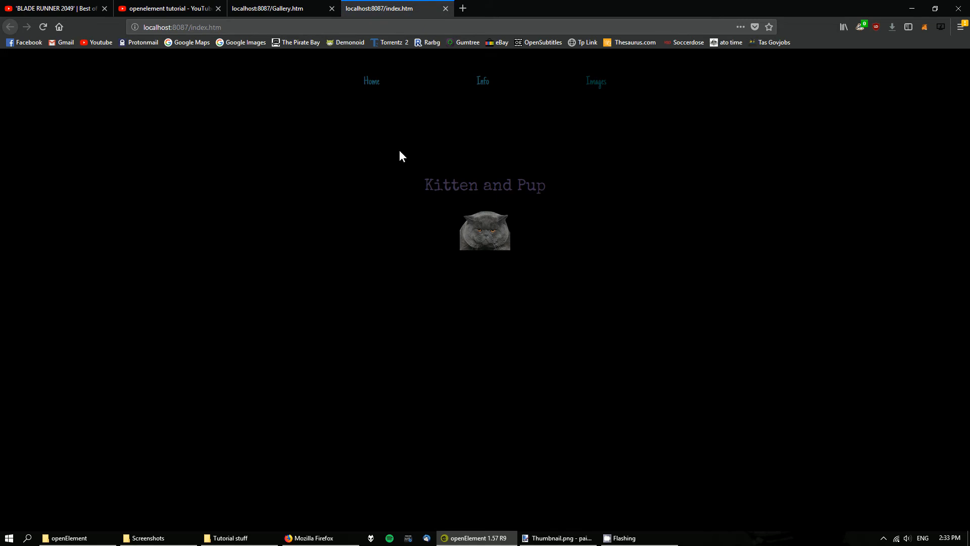
pyautogui.moveTo(483, 80)
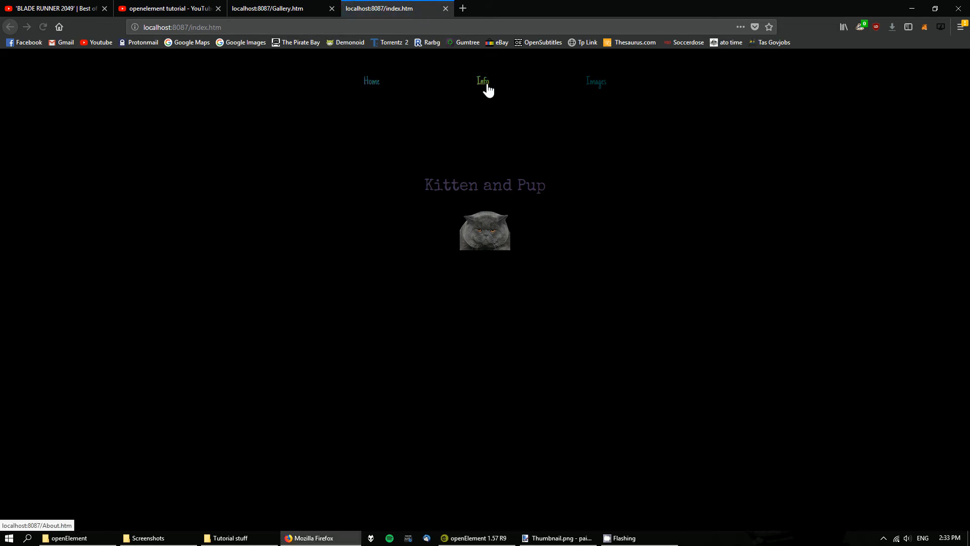
# - Follow the Info link to the About page in Firefox and close the preview
pyautogui.click(483, 81)
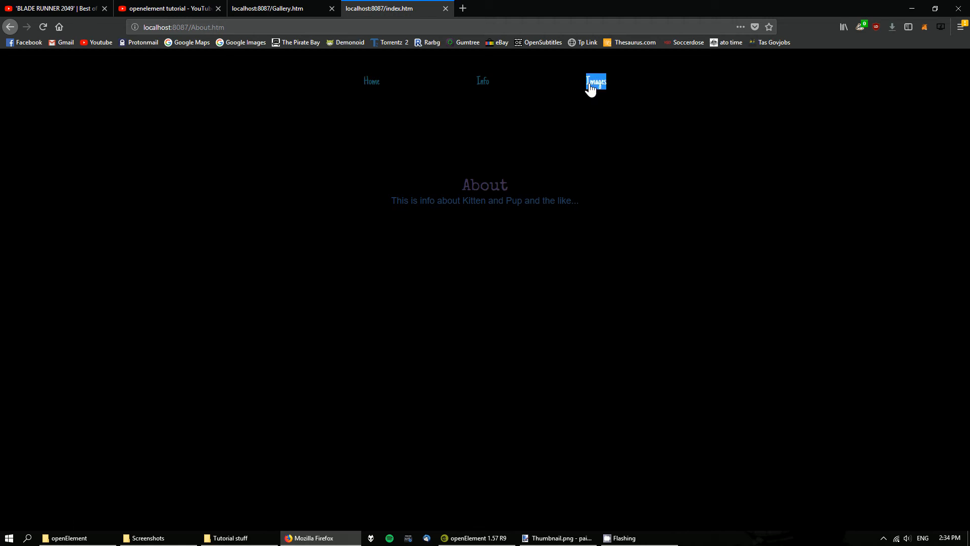
pyautogui.moveTo(451, 10)
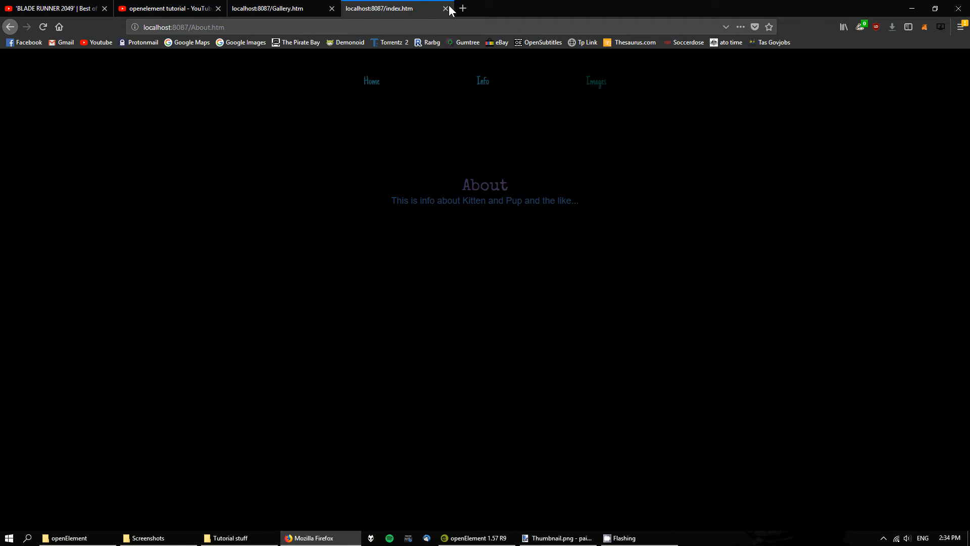
pyautogui.click(473, 537)
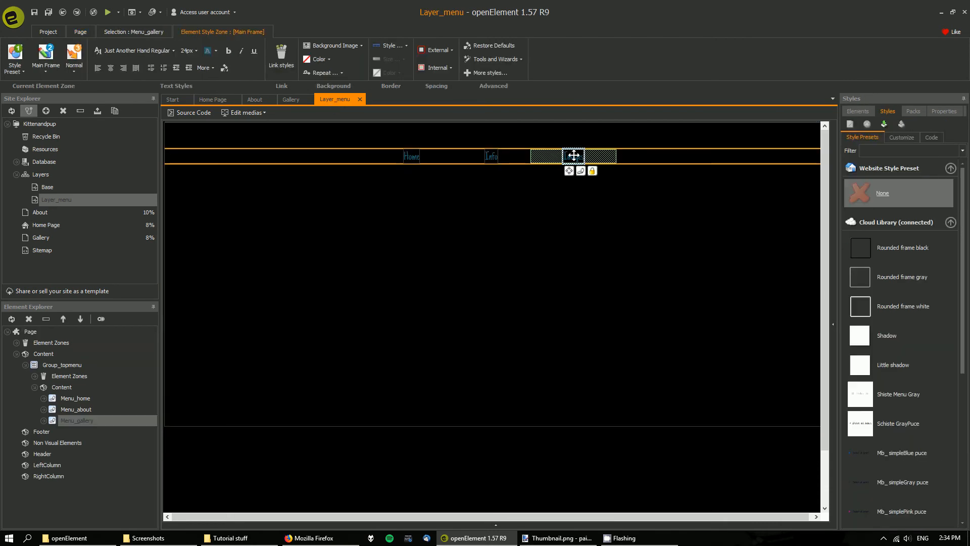
# - Point the Images menu link at the Gallery page and return to the Home Page
pyautogui.click(580, 171)
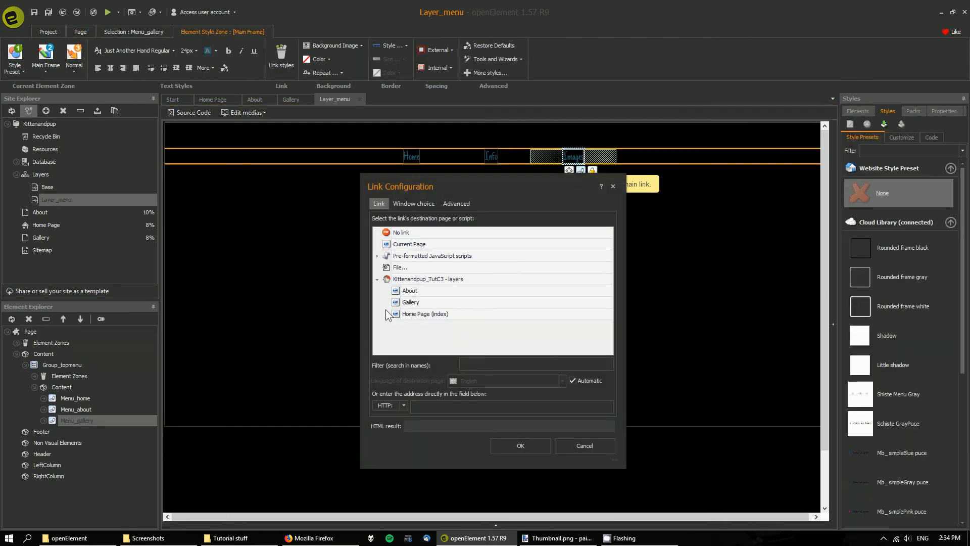
pyautogui.click(410, 302)
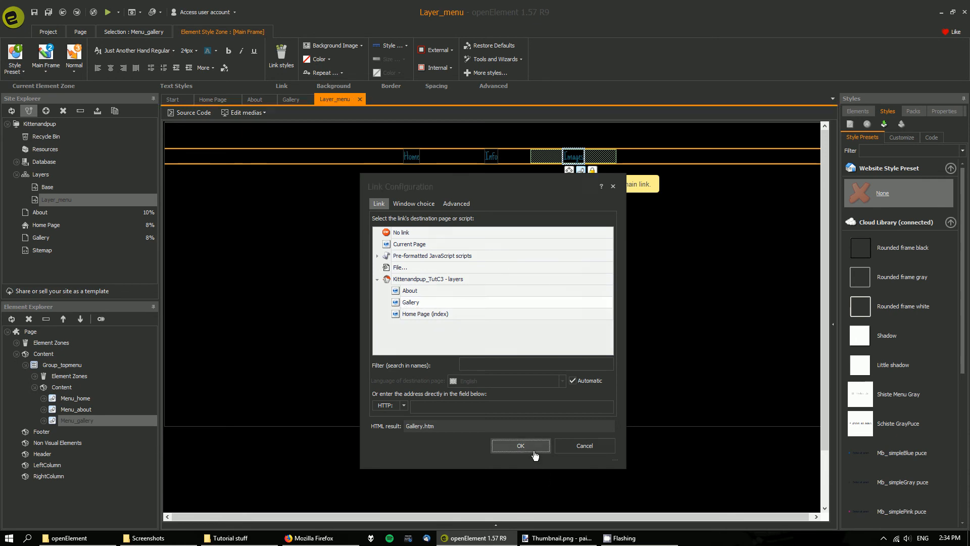
pyautogui.click(520, 445)
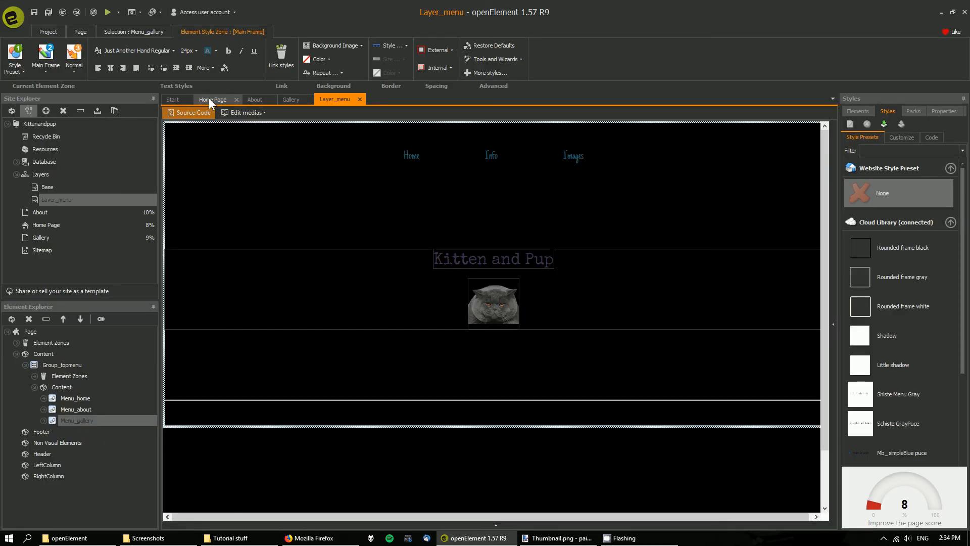
pyautogui.click(214, 99)
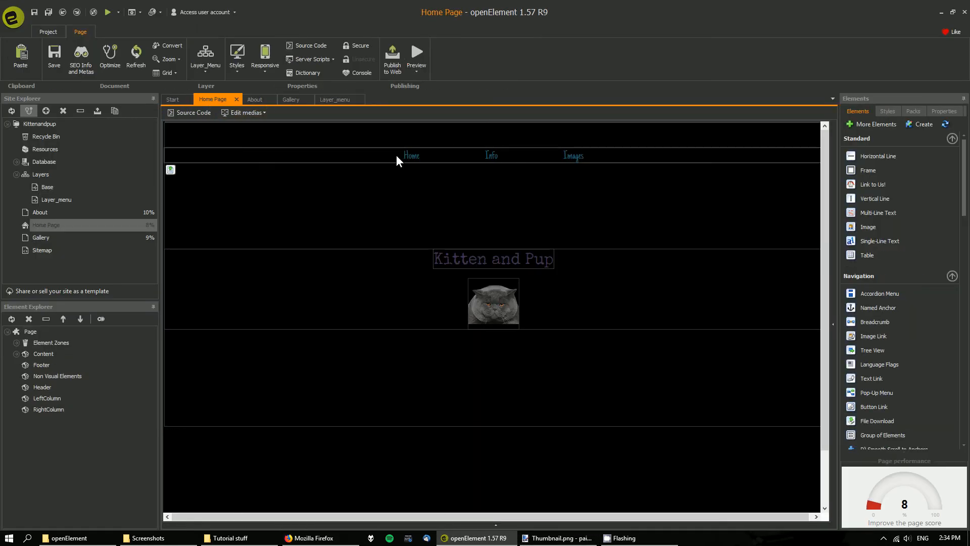